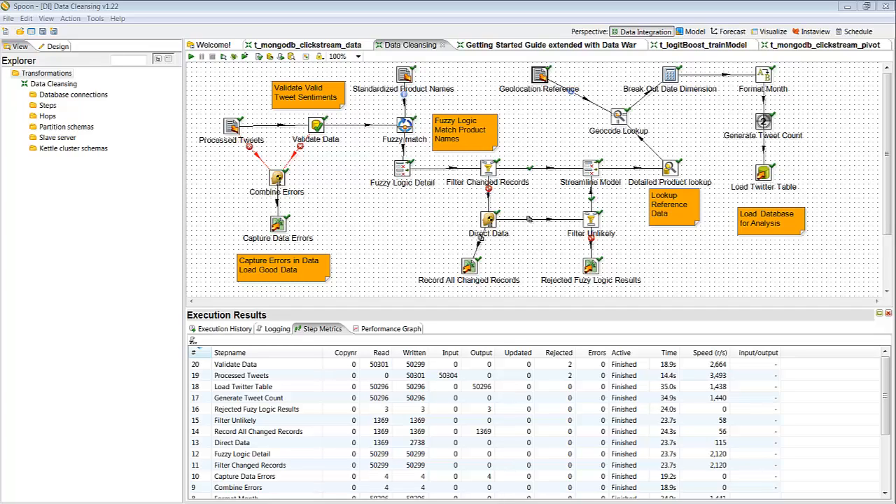
{"action": "mouse_move", "coordinate": [101, 229]}
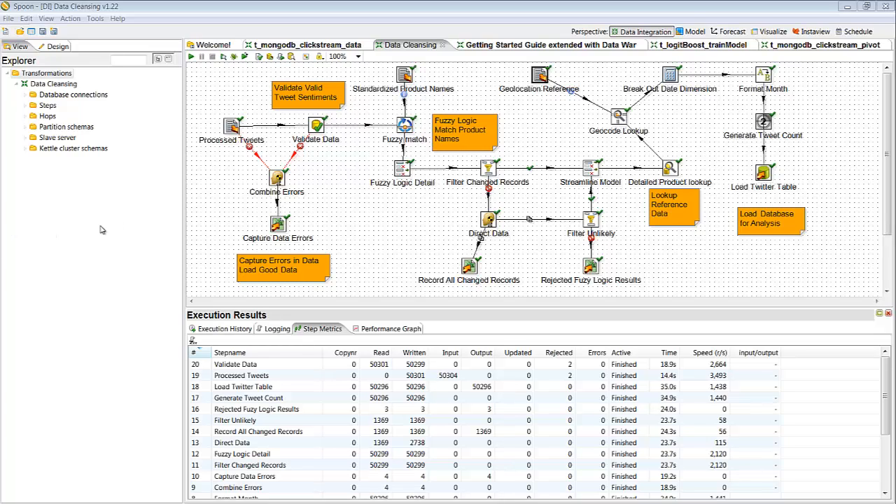
{"action": "mouse_move", "coordinate": [201, 203]}
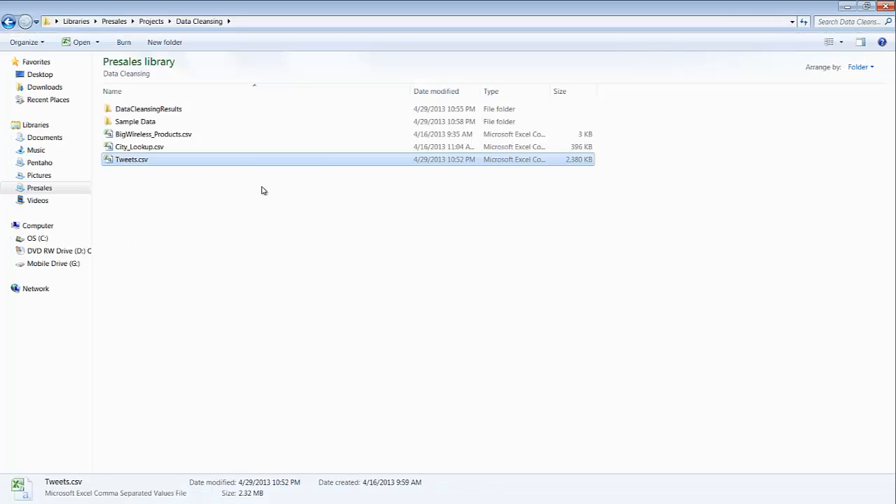
Open Tweets.csv from the Data Cleansing folder in Excel
{"action": "double_click", "coordinate": [132, 159]}
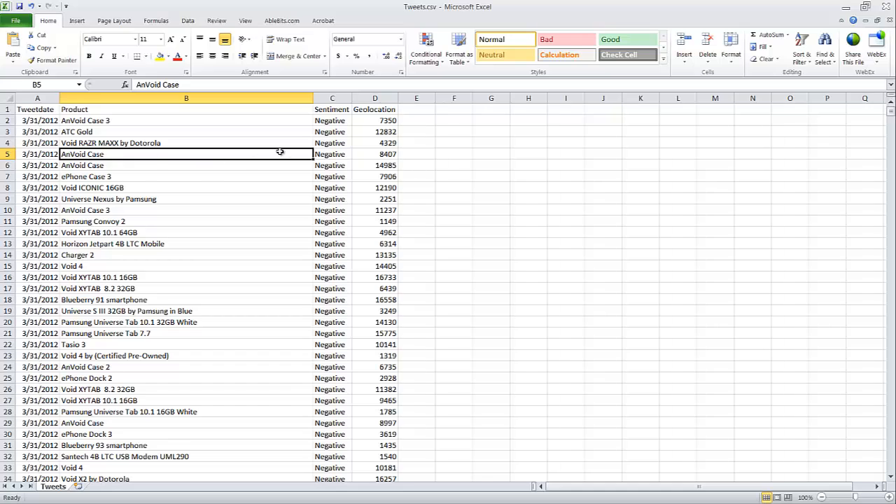
Check tweet Sentiment and Geolocation values, scroll down the rows, and close without saving
{"action": "left_click", "coordinate": [331, 154]}
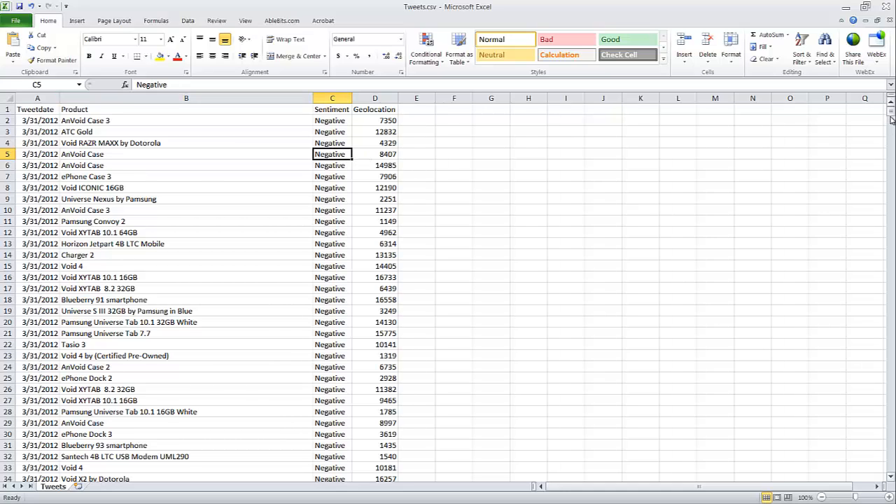
{"action": "left_click", "coordinate": [375, 132]}
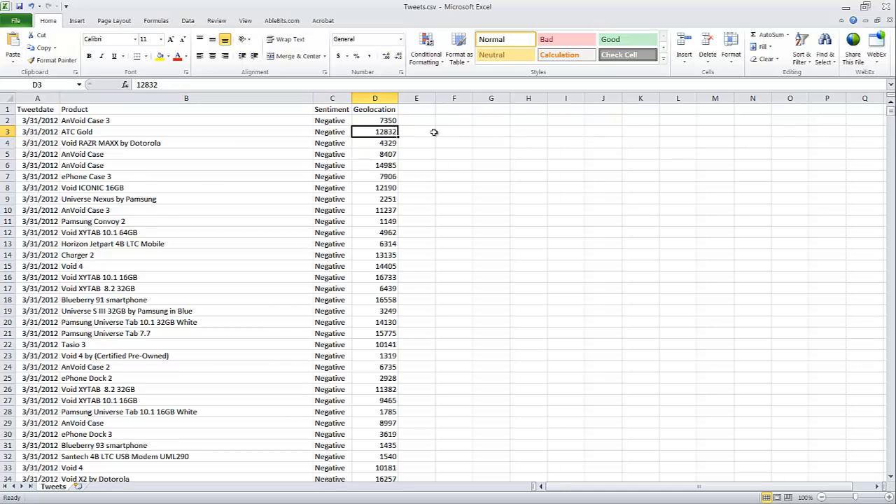
{"action": "left_click_drag", "start_coordinate": [888, 112], "coordinate": [888, 189]}
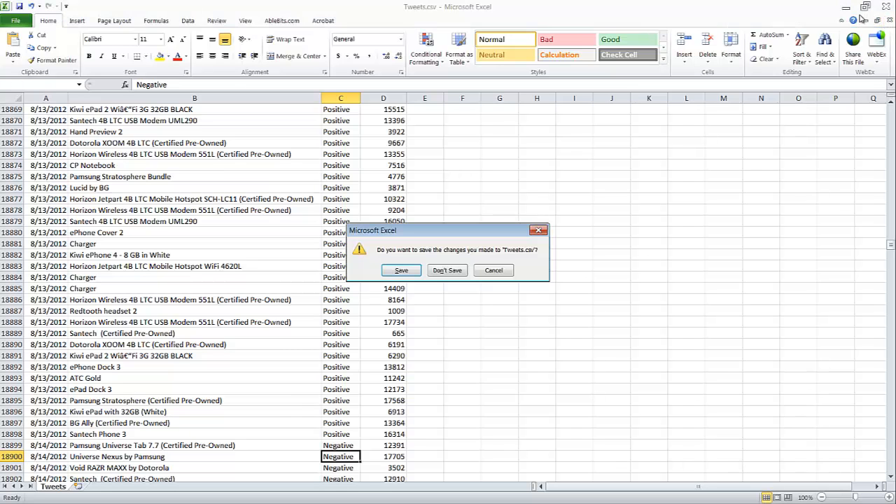
{"action": "left_click", "coordinate": [447, 271]}
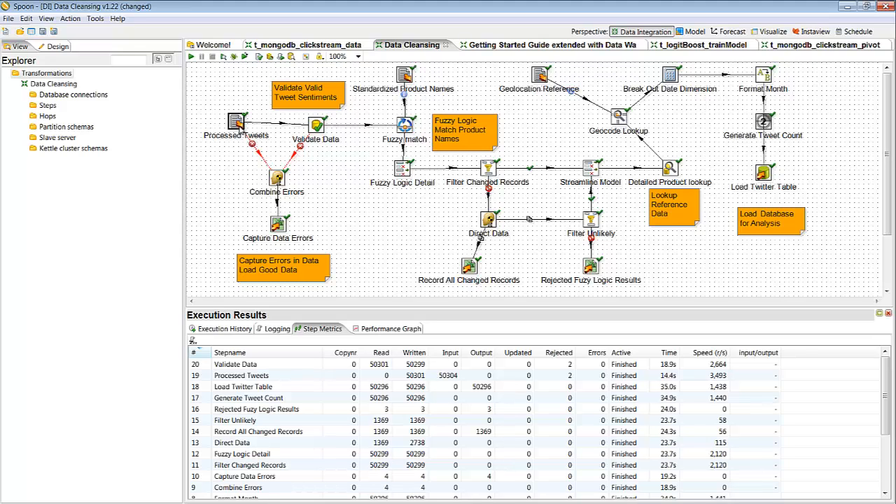
{"action": "mouse_move", "coordinate": [525, 271]}
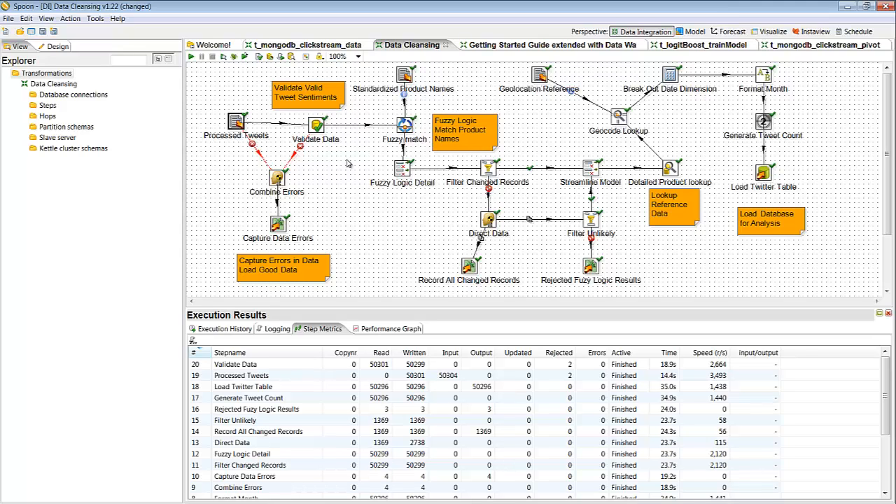
{"action": "mouse_move", "coordinate": [268, 134]}
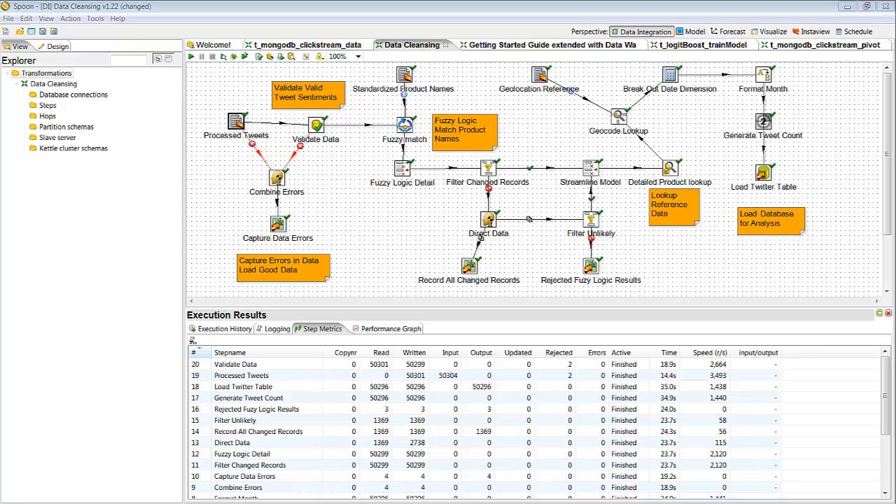
{"action": "double_click", "coordinate": [236, 121]}
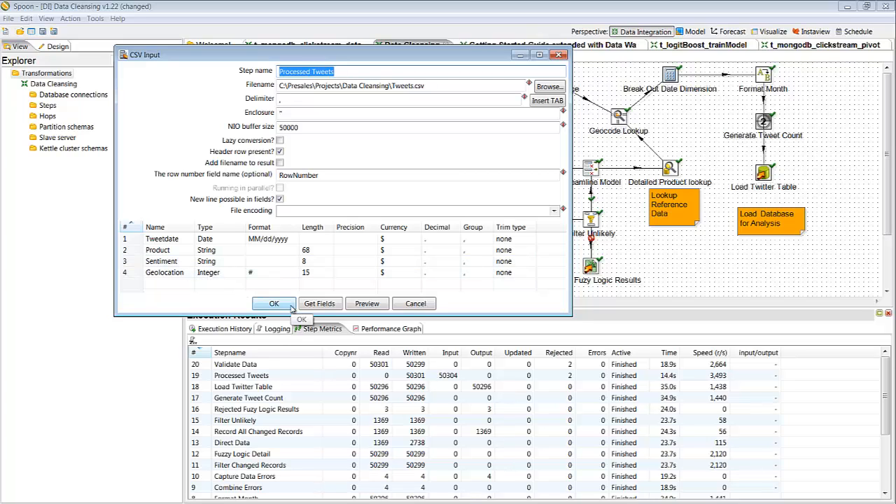
{"action": "left_click", "coordinate": [274, 304]}
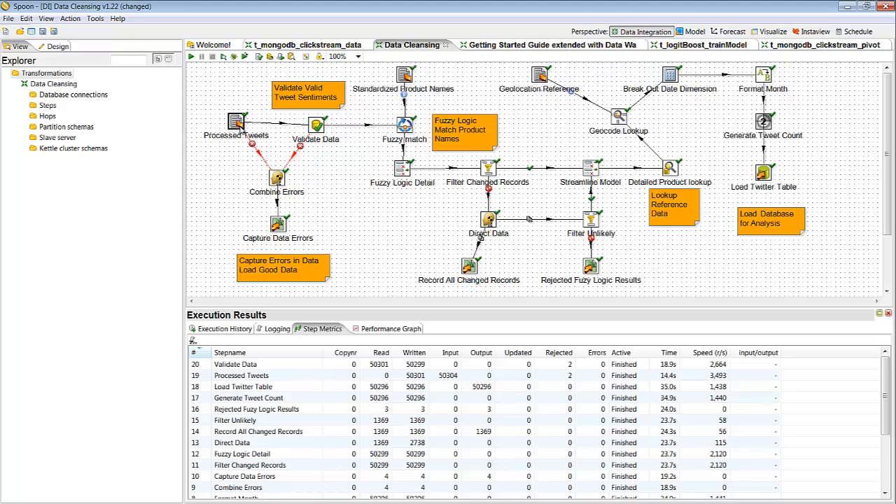
{"action": "mouse_move", "coordinate": [235, 122]}
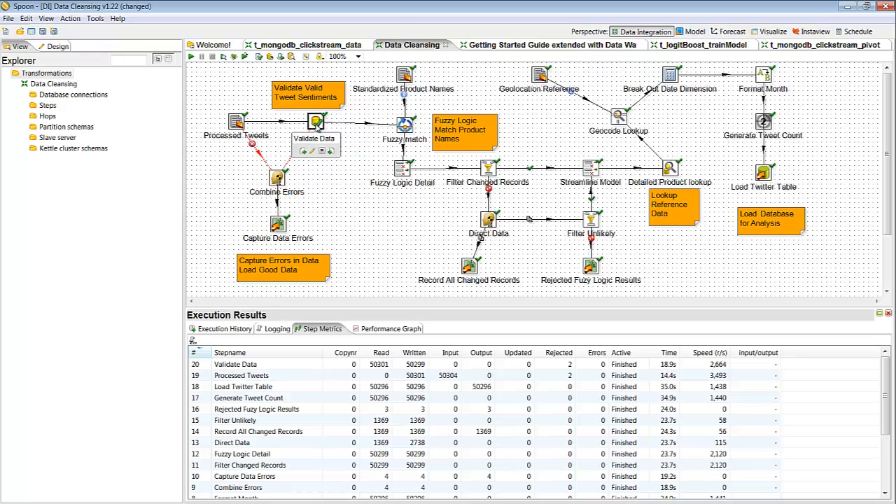
{"action": "double_click", "coordinate": [313, 121]}
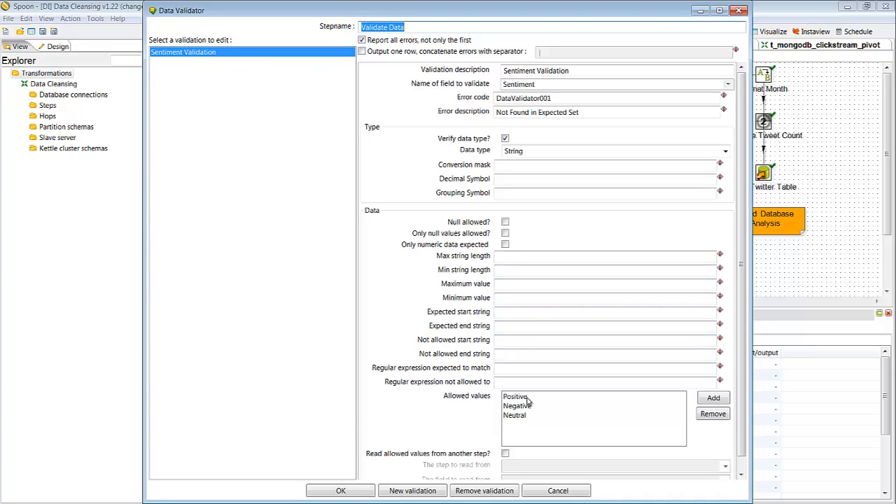
{"action": "left_click", "coordinate": [516, 398]}
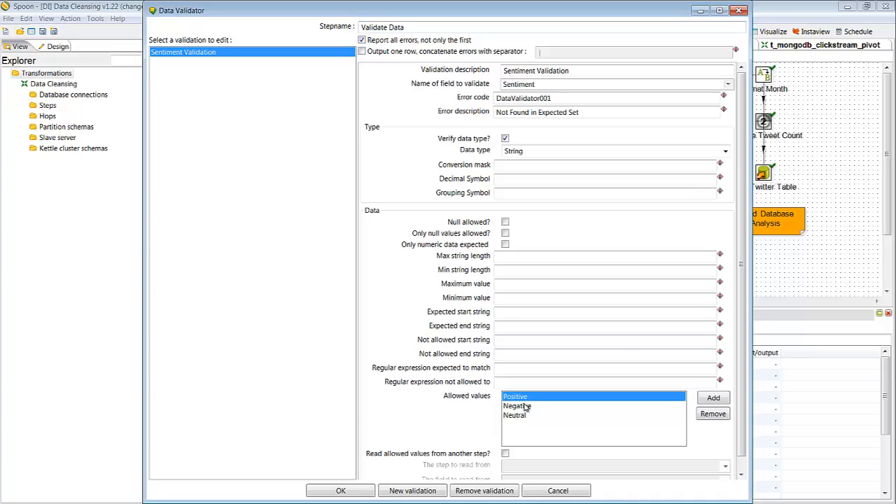
{"action": "left_click", "coordinate": [515, 415]}
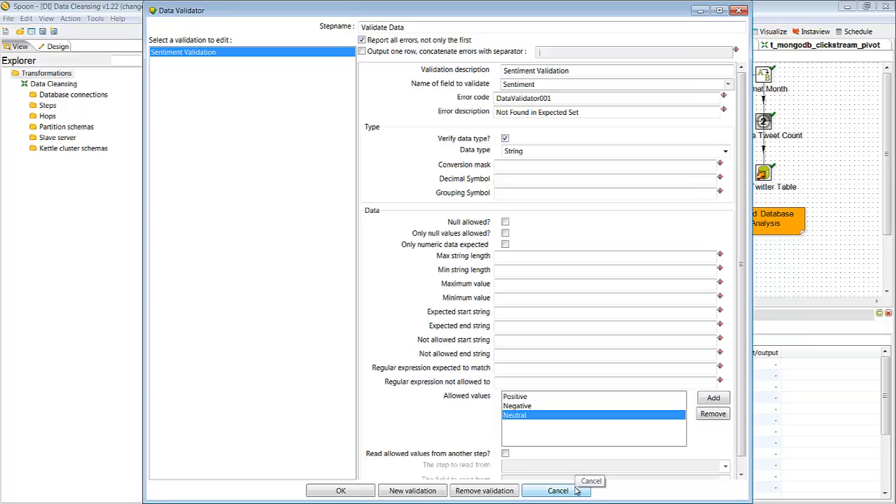
{"action": "left_click", "coordinate": [559, 491]}
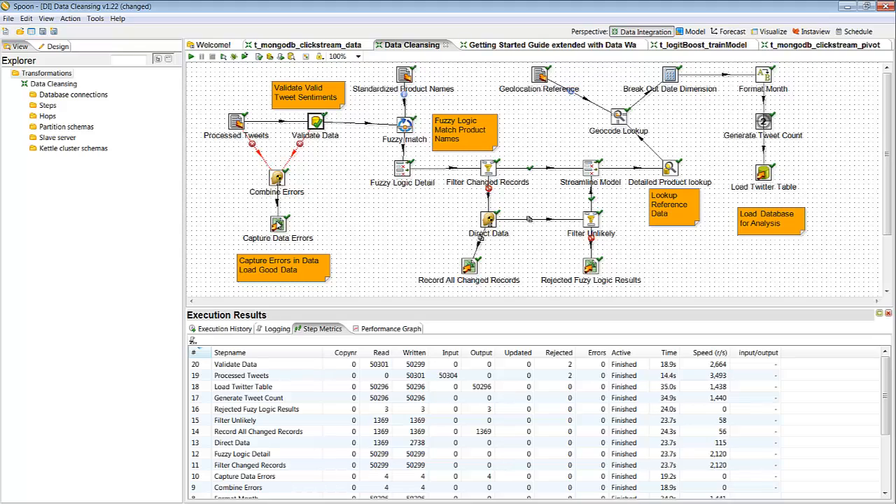
{"action": "mouse_move", "coordinate": [376, 131]}
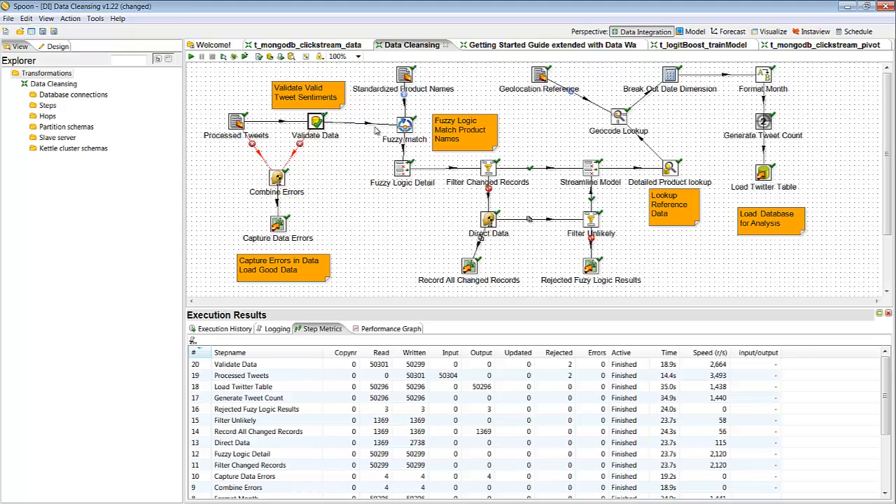
{"action": "mouse_move", "coordinate": [405, 124]}
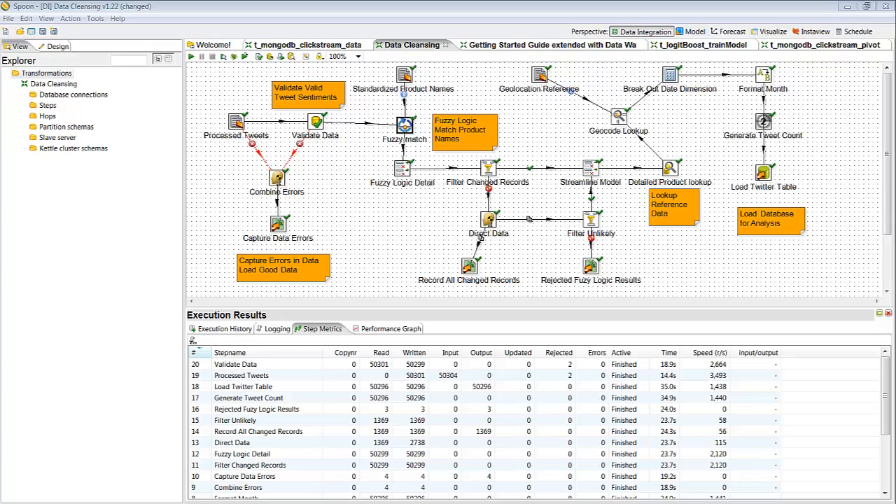
Open the Fuzzy match step's Jaro Winkler fuzzy string search settings
{"action": "double_click", "coordinate": [404, 124]}
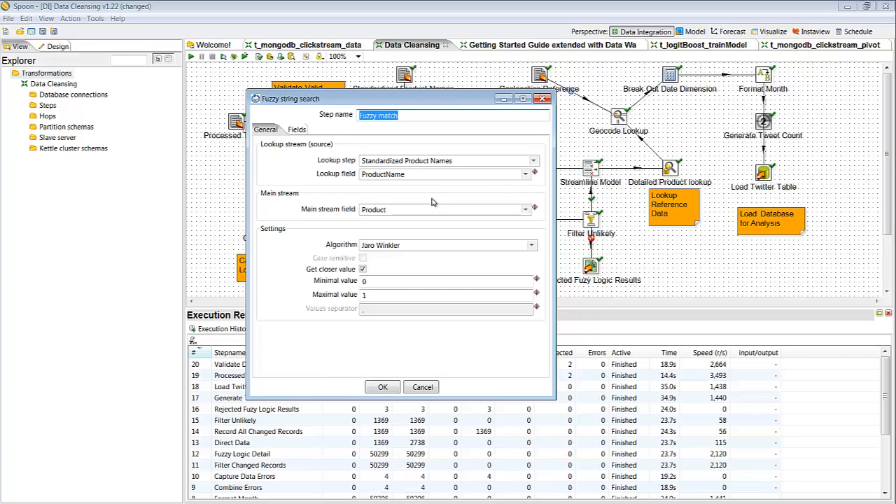
{"action": "mouse_move", "coordinate": [430, 107]}
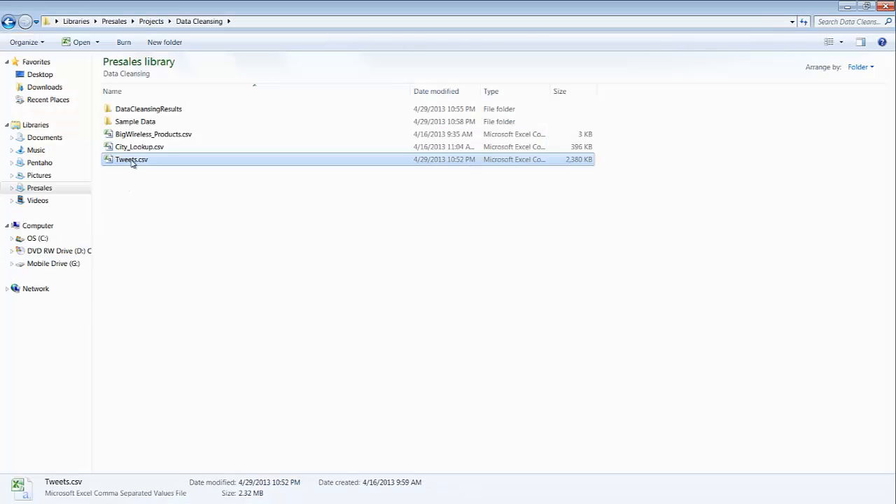
Launch BigWireless_Products.csv in Excel from the Data Cleansing folder
{"action": "double_click", "coordinate": [154, 133]}
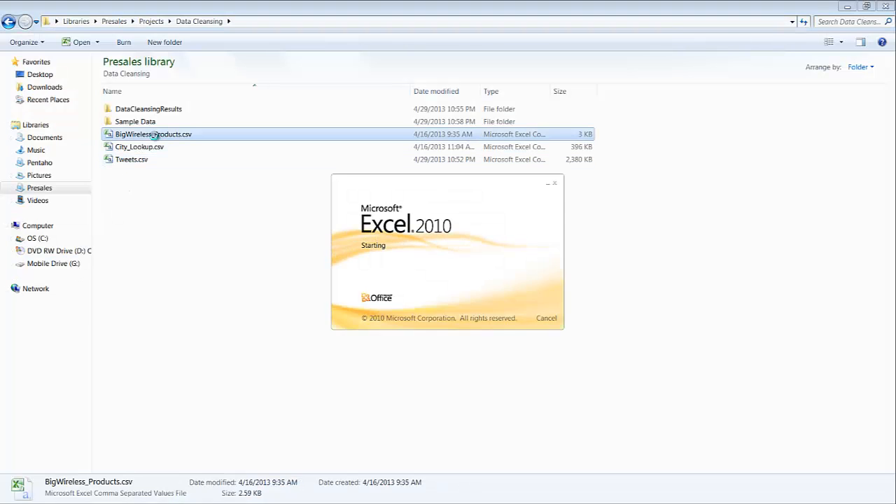
{"action": "double_click", "coordinate": [153, 133]}
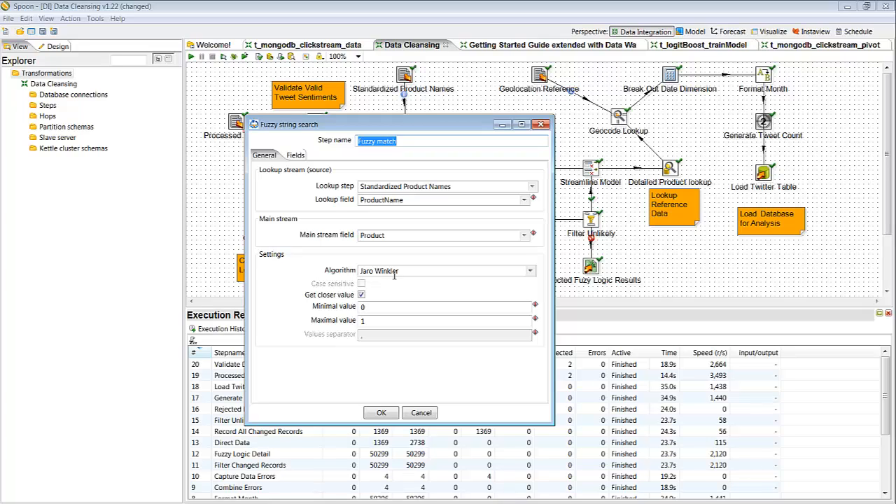
{"action": "mouse_move", "coordinate": [534, 279]}
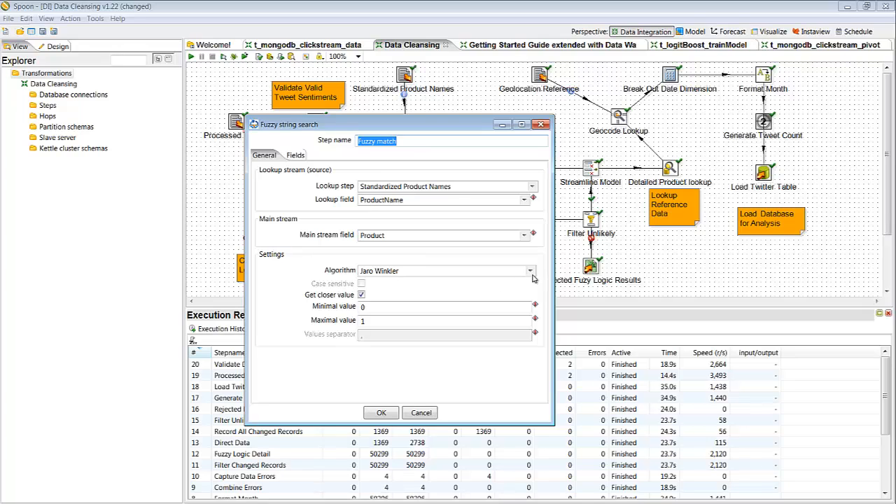
Keep Jaro Winkler in the Algorithm list and close the Fuzzy match dialog
{"action": "left_click", "coordinate": [530, 270]}
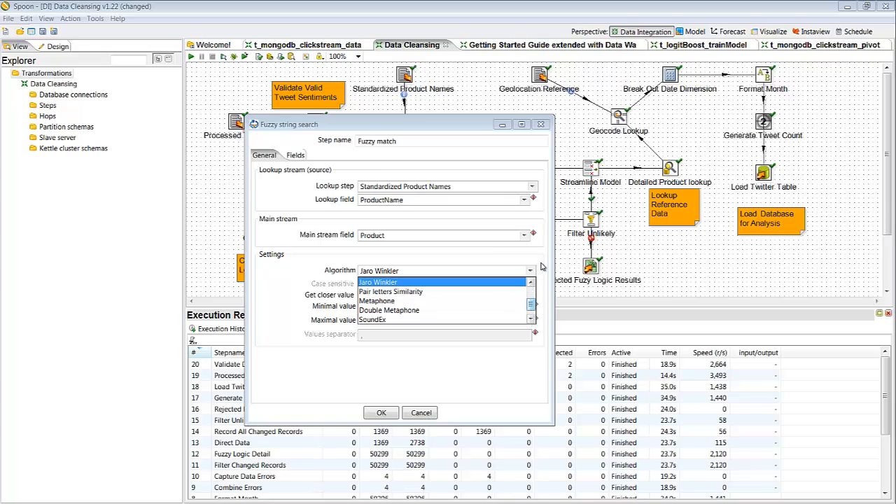
{"action": "left_click", "coordinate": [379, 282]}
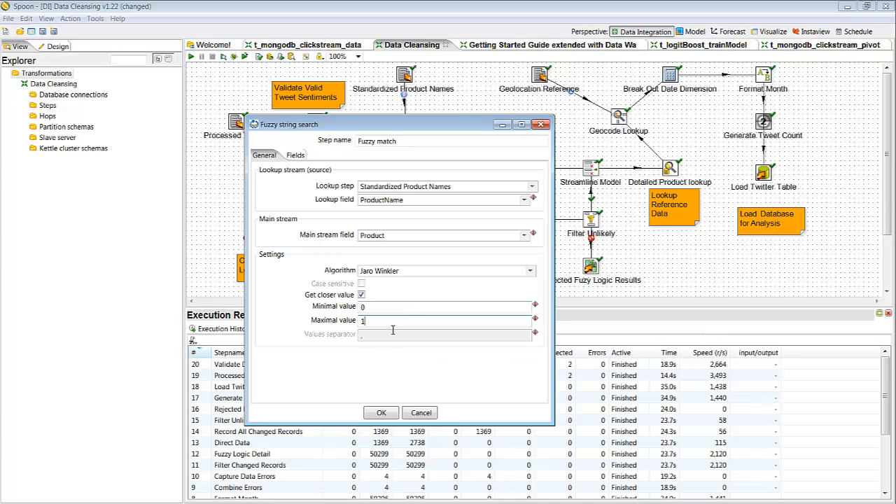
{"action": "left_click", "coordinate": [381, 412]}
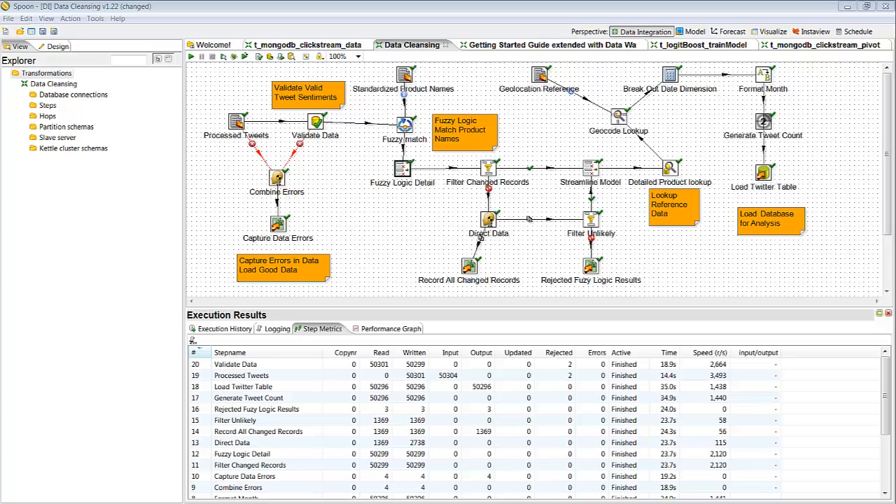
{"action": "double_click", "coordinate": [402, 168]}
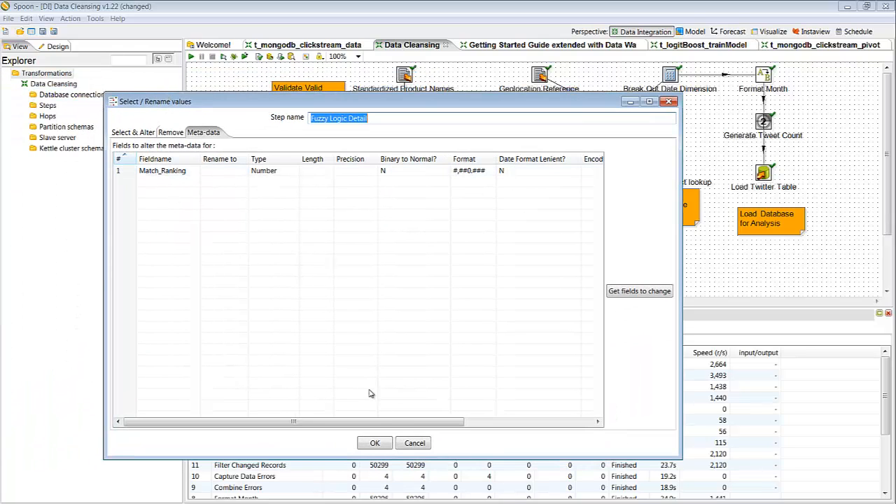
{"action": "left_click", "coordinate": [414, 443]}
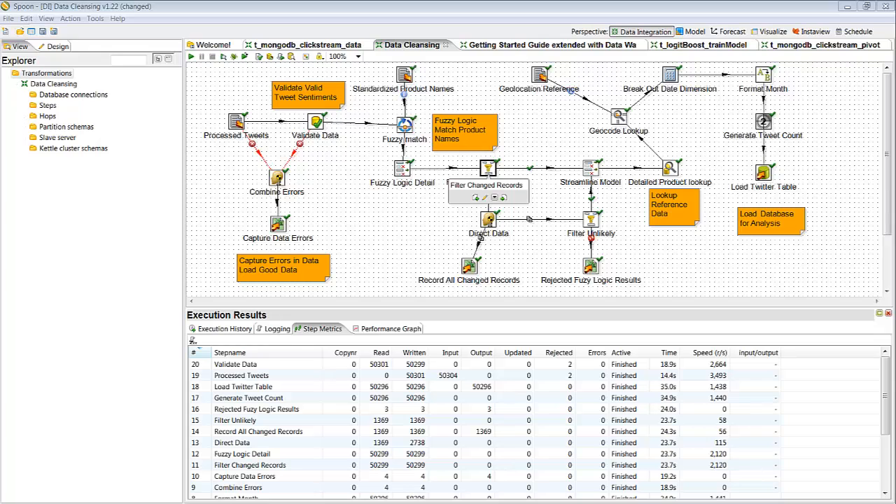
{"action": "double_click", "coordinate": [487, 182]}
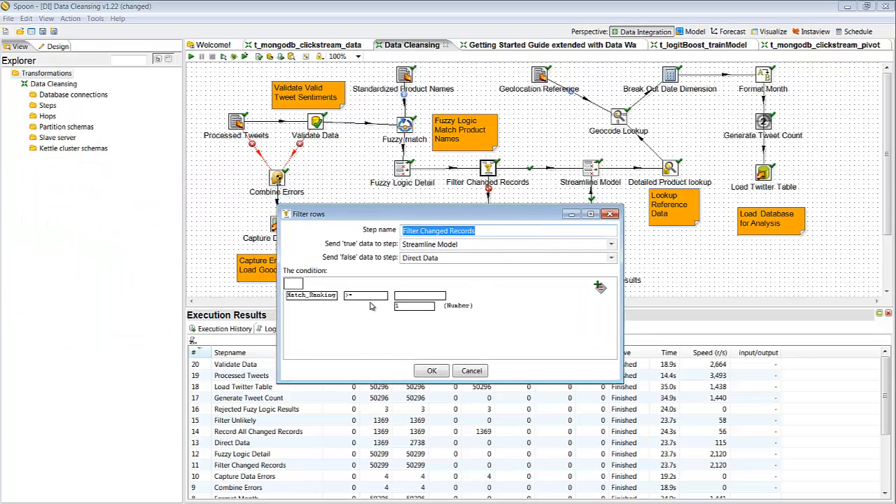
{"action": "mouse_move", "coordinate": [470, 370]}
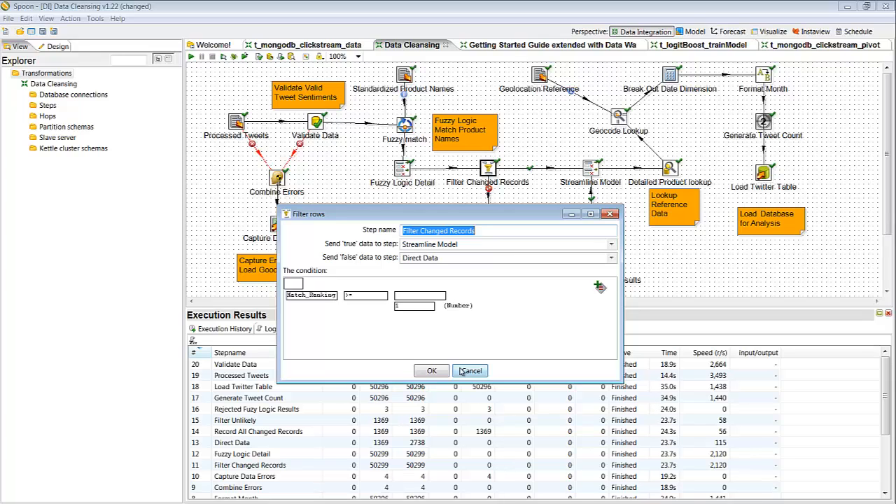
{"action": "left_click", "coordinate": [470, 371]}
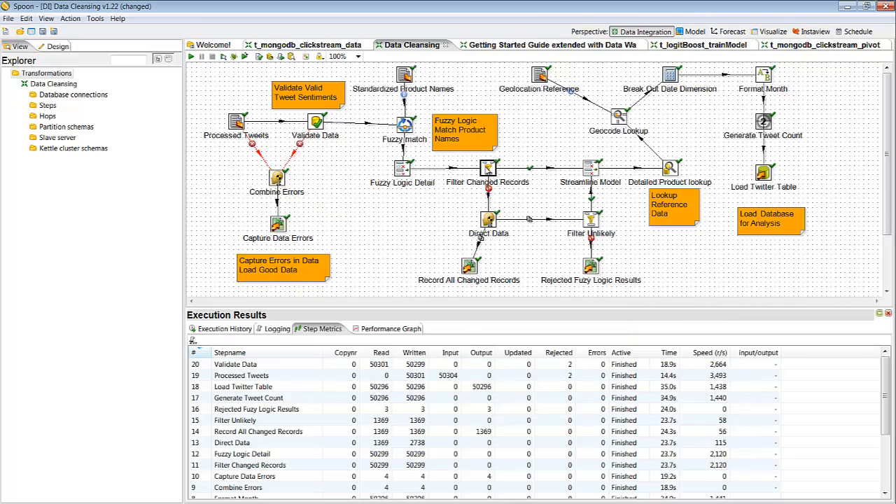
{"action": "mouse_move", "coordinate": [488, 169]}
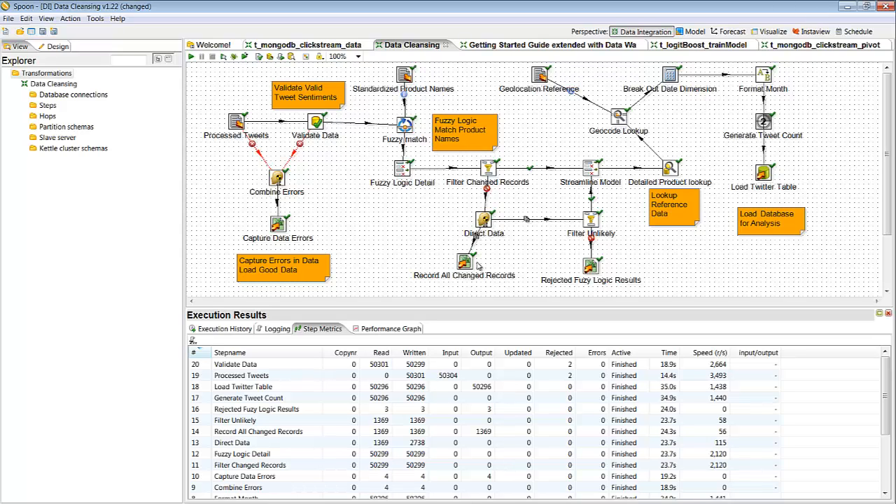
{"action": "mouse_move", "coordinate": [504, 294]}
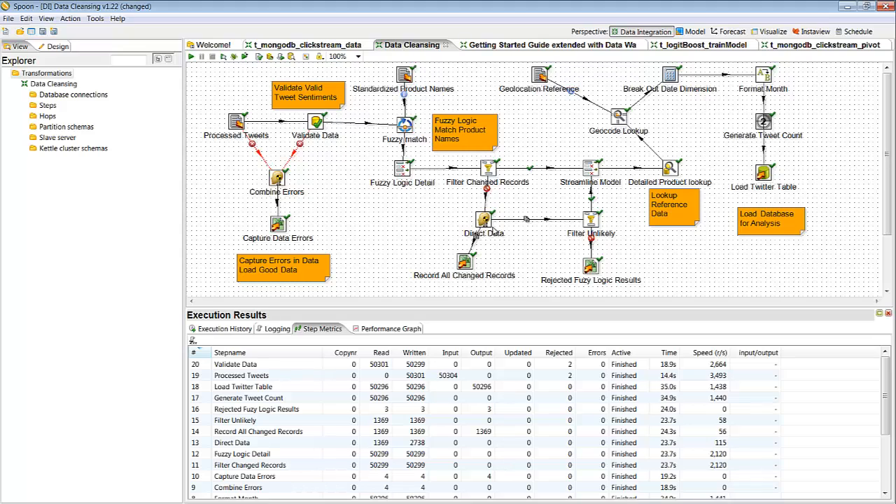
{"action": "mouse_move", "coordinate": [485, 219]}
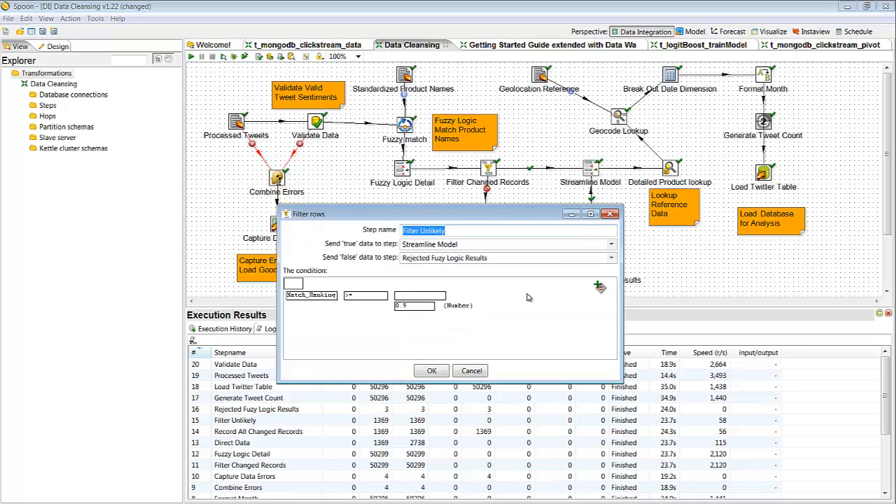
{"action": "mouse_move", "coordinate": [419, 318]}
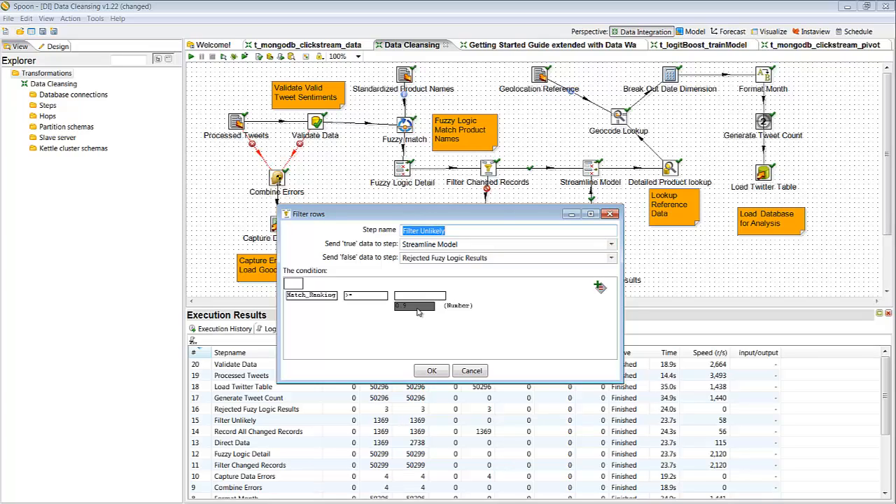
{"action": "left_click", "coordinate": [431, 371]}
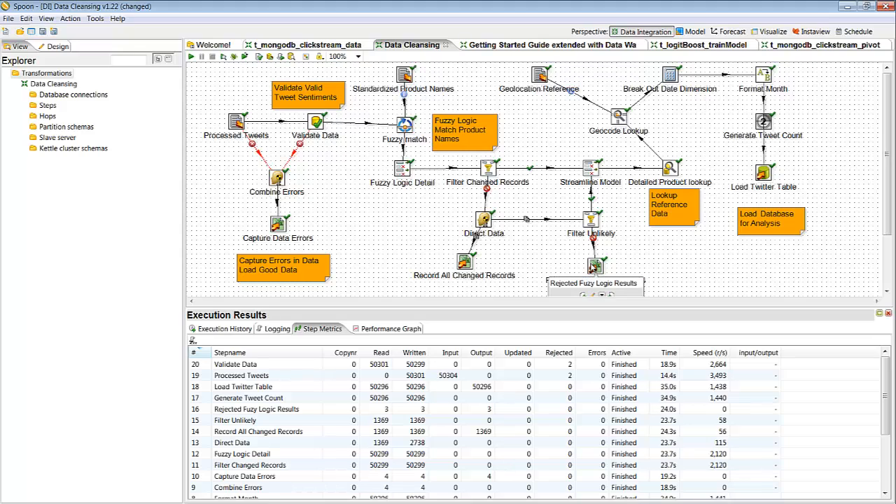
{"action": "mouse_move", "coordinate": [594, 268]}
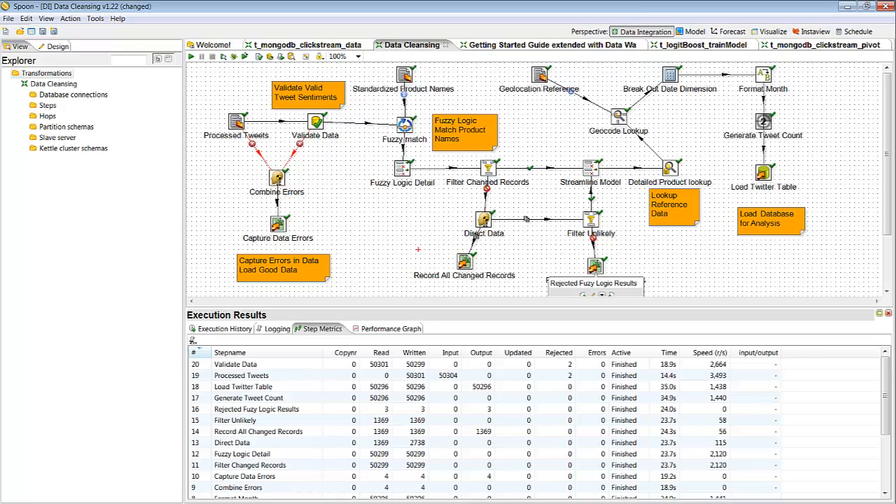
{"action": "left_click", "coordinate": [464, 266]}
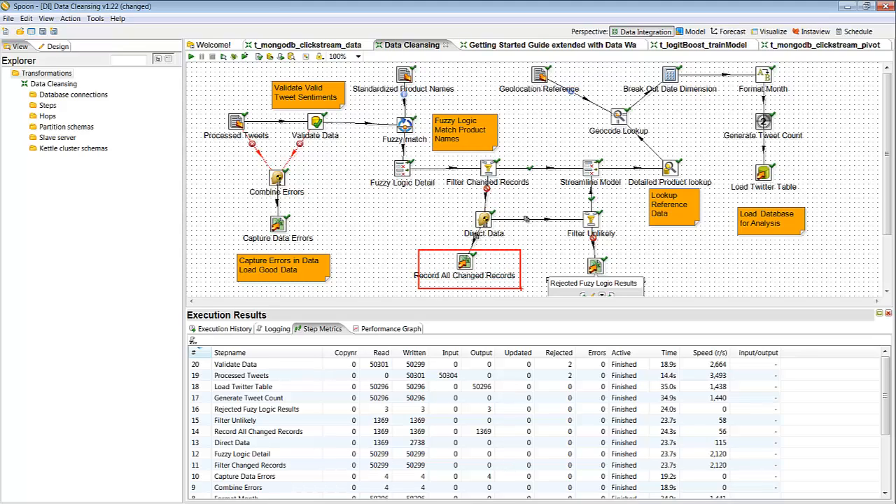
{"action": "mouse_move", "coordinate": [547, 281]}
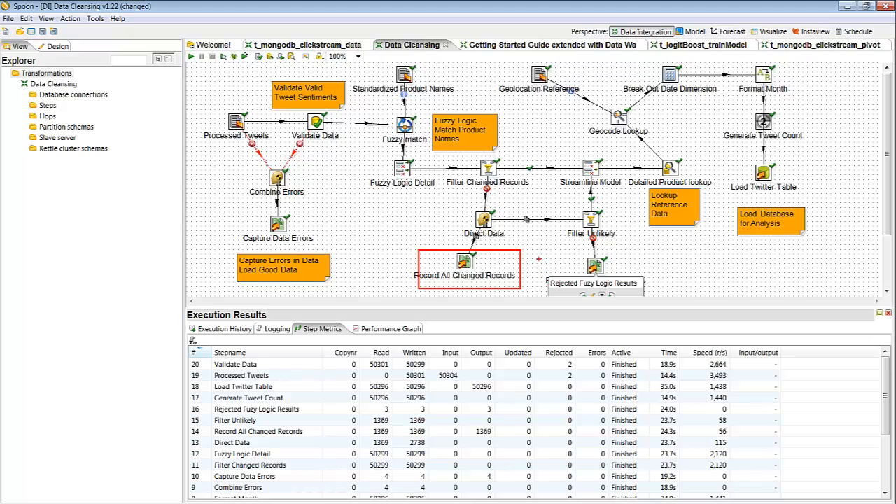
{"action": "left_click", "coordinate": [594, 267]}
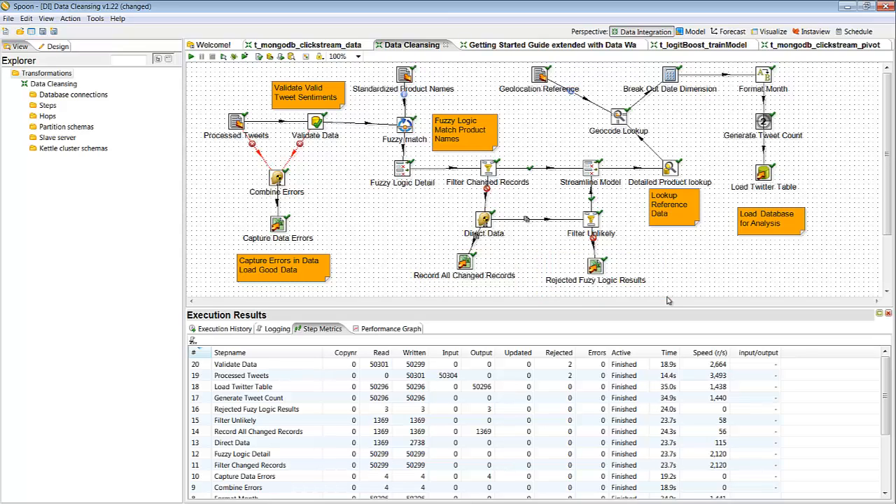
{"action": "mouse_move", "coordinate": [440, 211]}
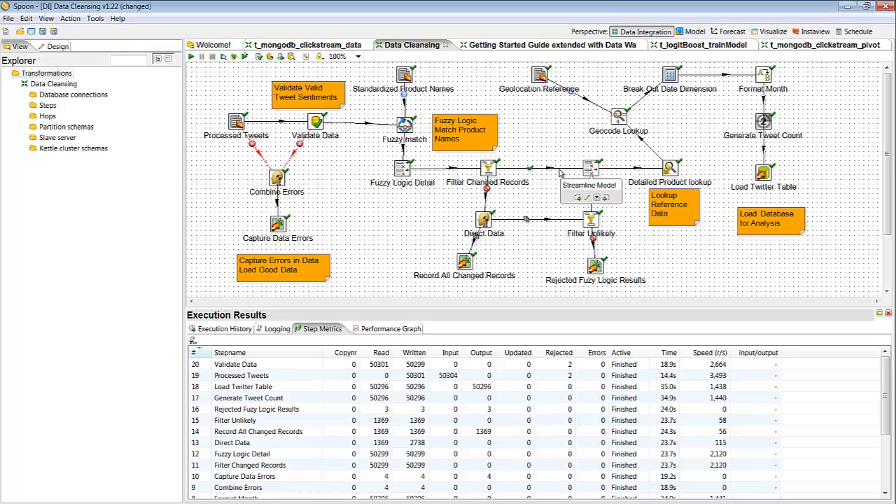
{"action": "mouse_move", "coordinate": [655, 173]}
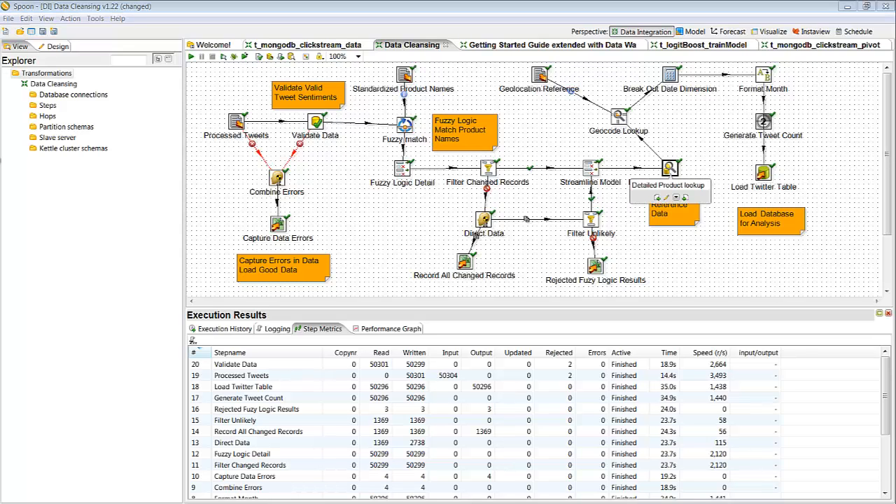
{"action": "double_click", "coordinate": [669, 168]}
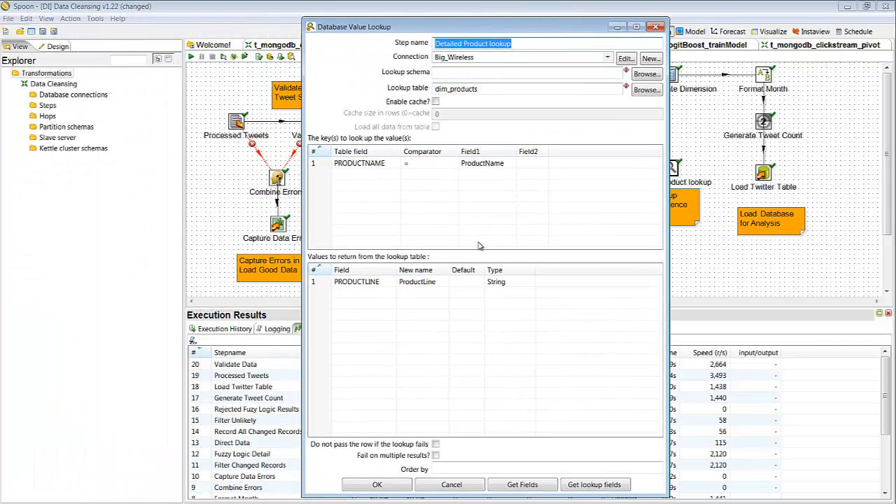
{"action": "left_click", "coordinate": [374, 281]}
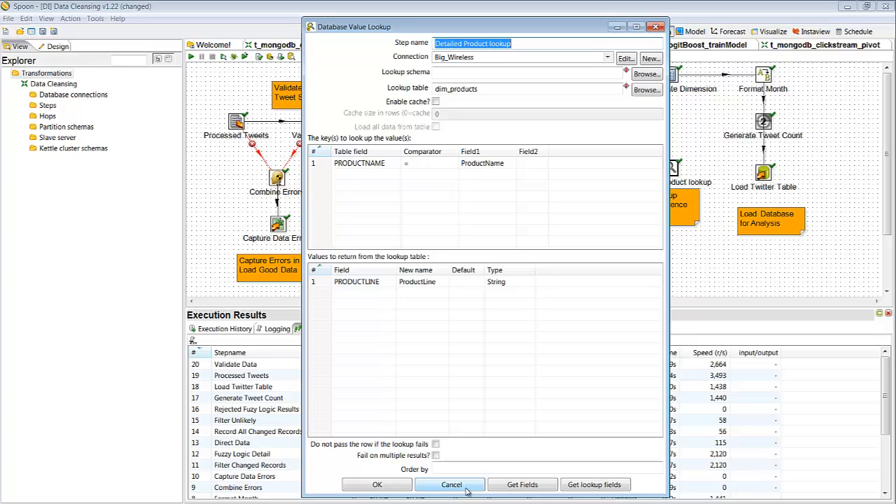
{"action": "left_click", "coordinate": [451, 485]}
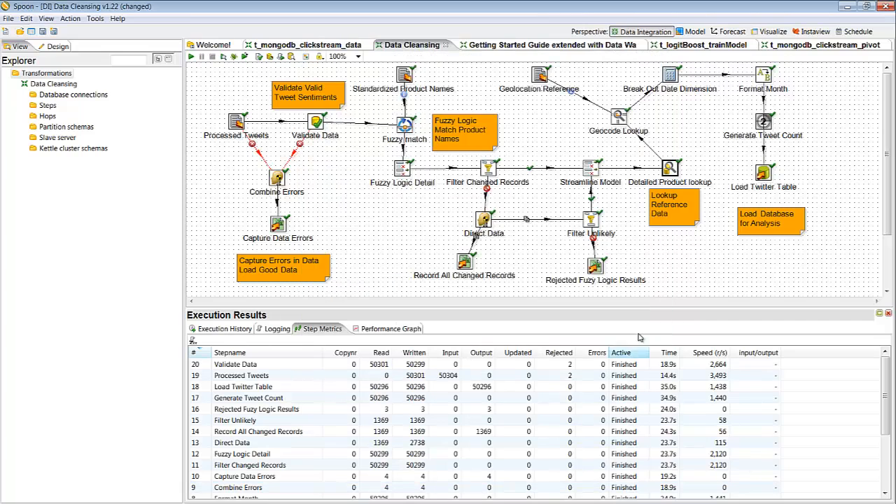
{"action": "mouse_move", "coordinate": [670, 168]}
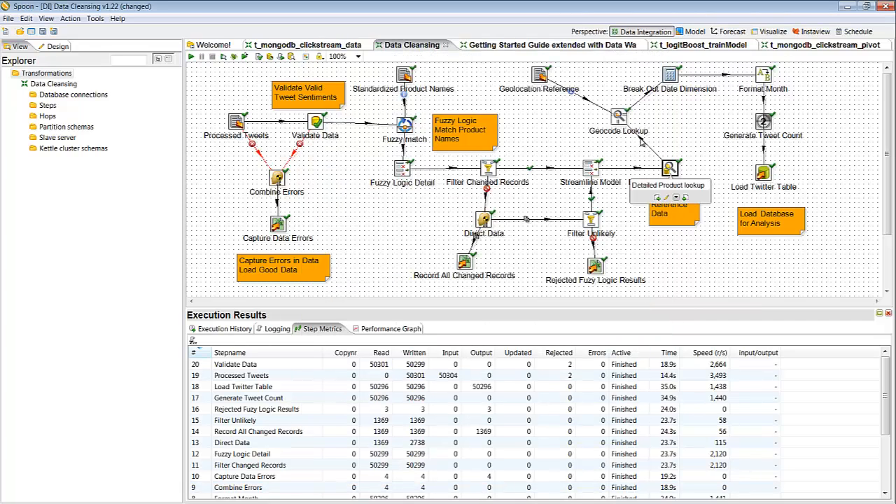
{"action": "mouse_move", "coordinate": [620, 131]}
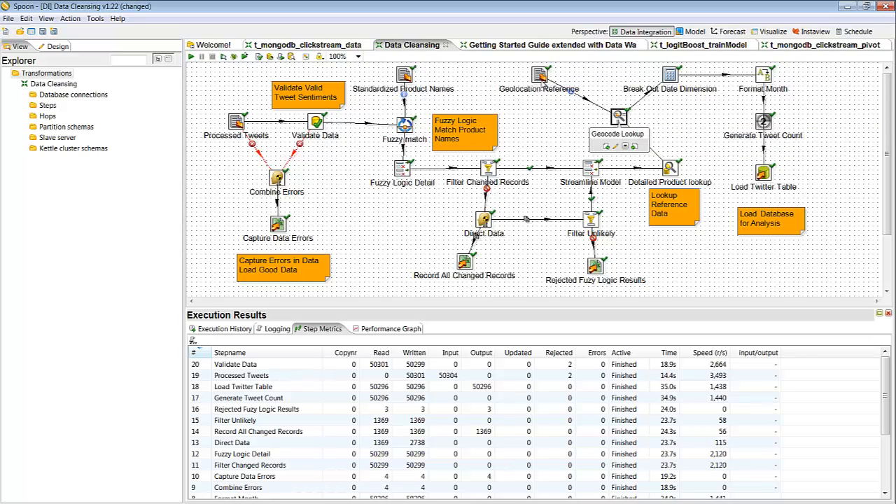
{"action": "mouse_move", "coordinate": [539, 91]}
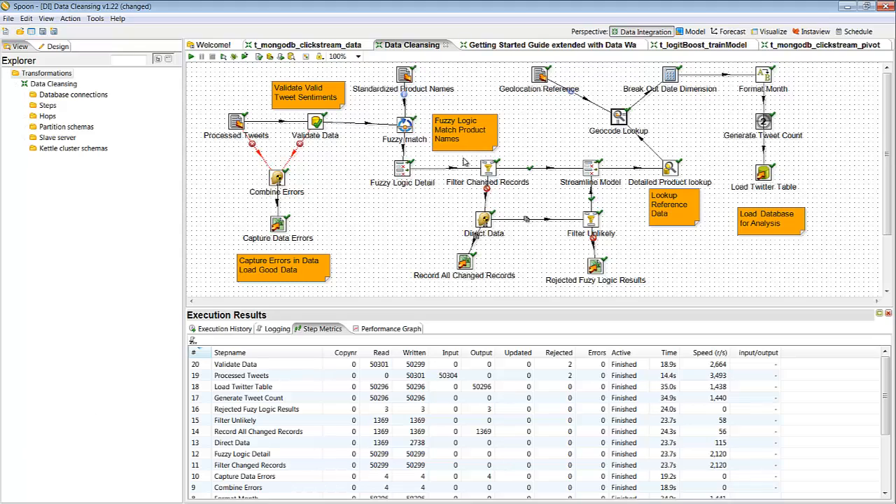
{"action": "mouse_move", "coordinate": [557, 110]}
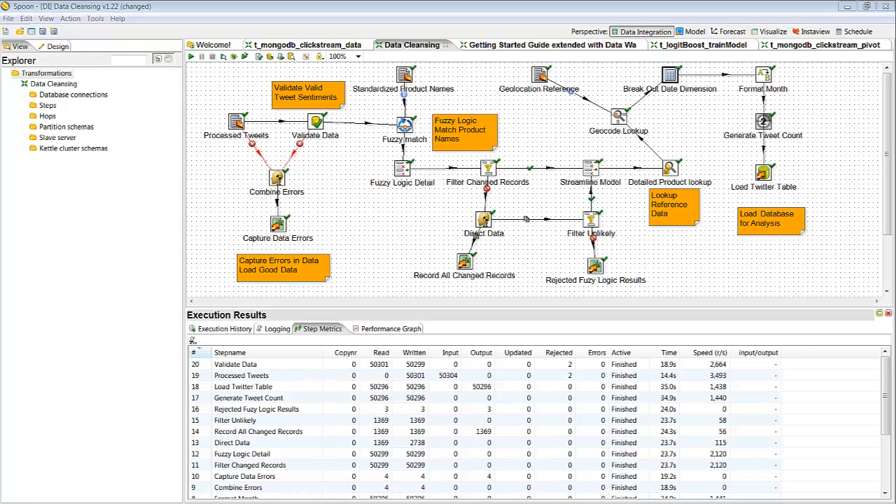
{"action": "double_click", "coordinate": [670, 74]}
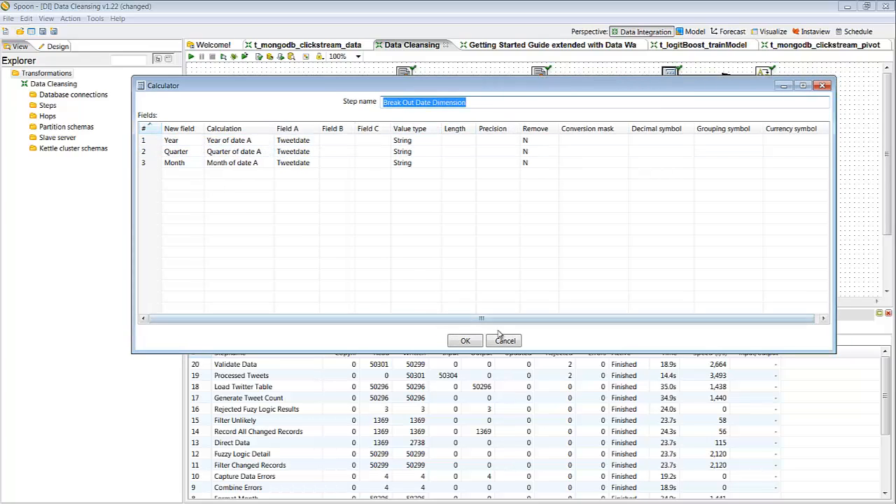
{"action": "left_click", "coordinate": [465, 341]}
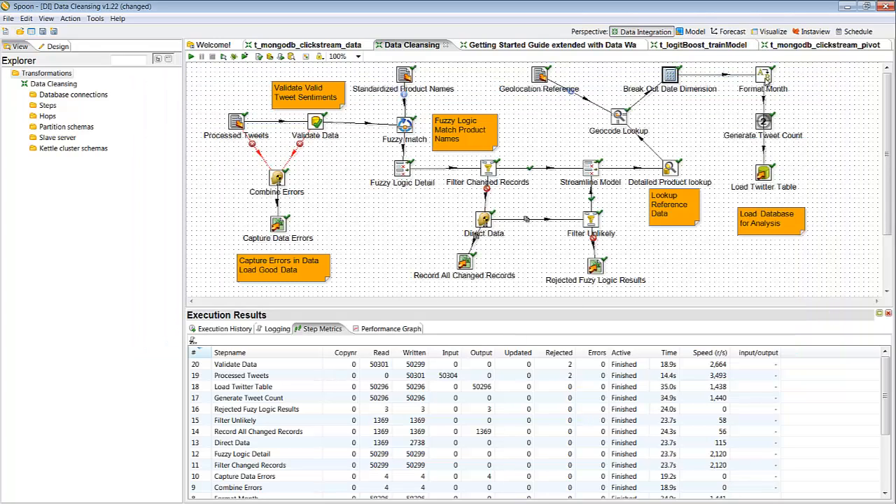
{"action": "double_click", "coordinate": [762, 76]}
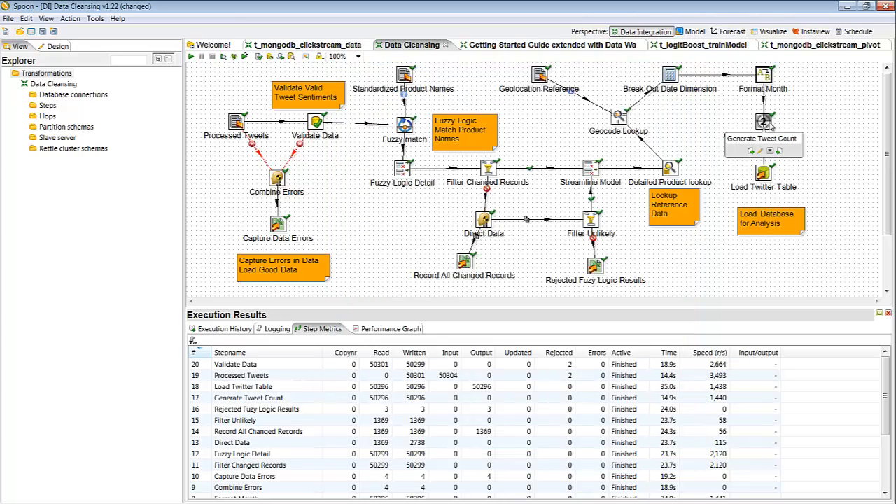
{"action": "mouse_move", "coordinate": [762, 182]}
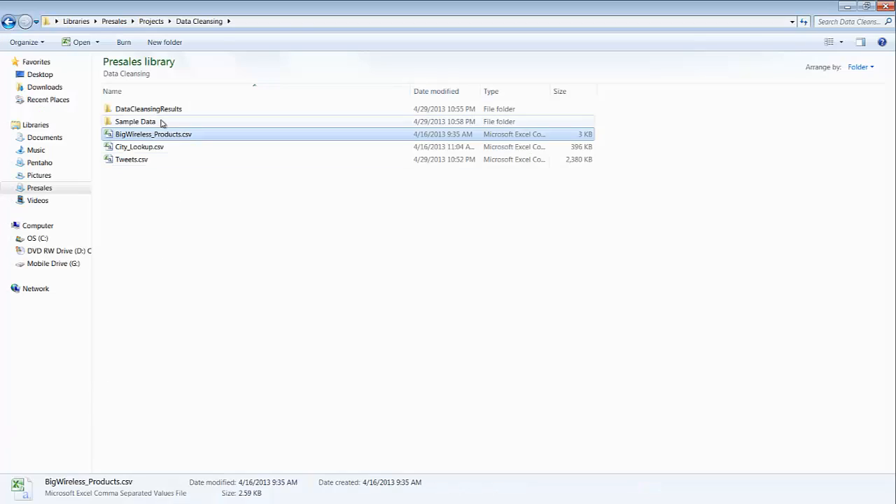
Open the Sample Data folder within the Data Cleansing project
{"action": "double_click", "coordinate": [147, 109]}
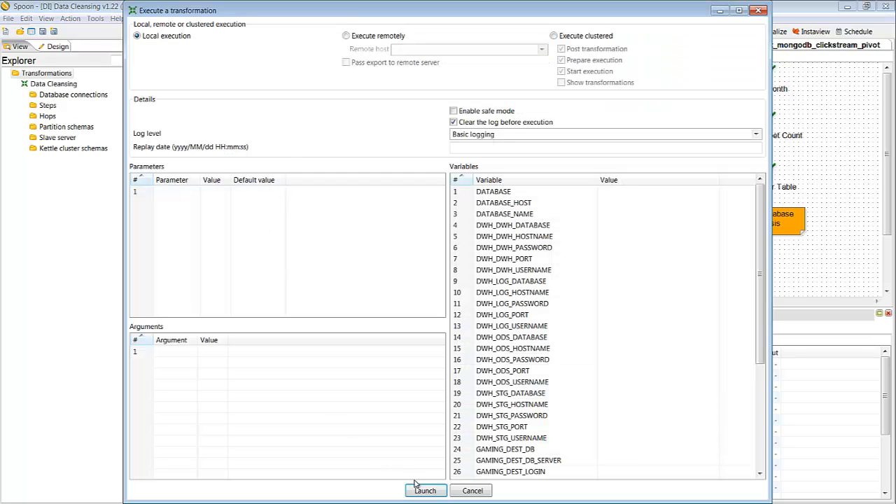
Run the Data Cleansing transformation locally and launch it until all steps report Finished
{"action": "left_click", "coordinate": [425, 490]}
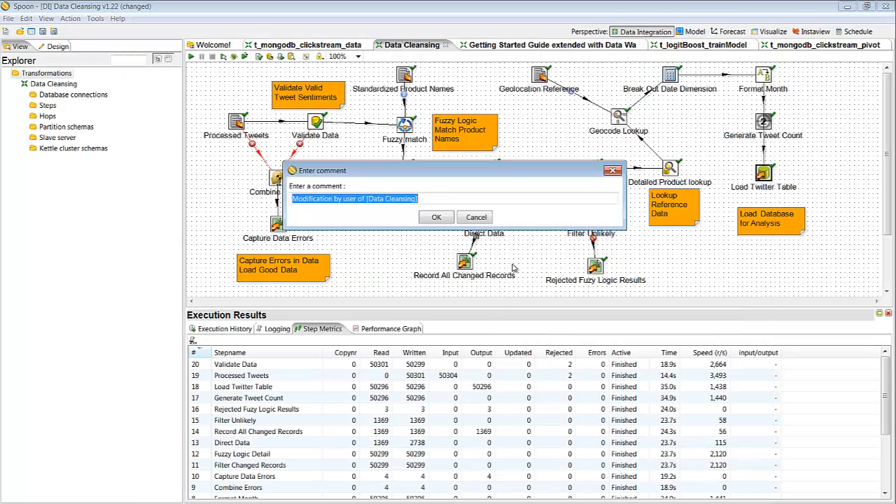
{"action": "left_click", "coordinate": [436, 216]}
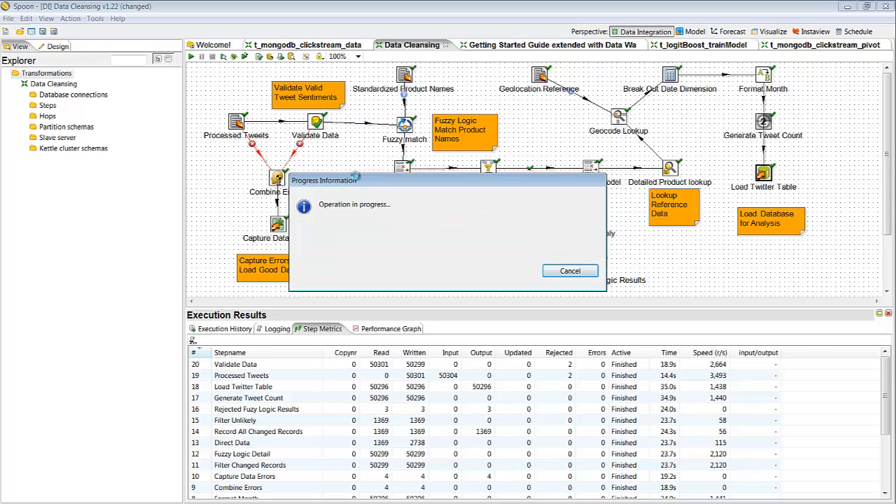
{"action": "left_click", "coordinate": [570, 271]}
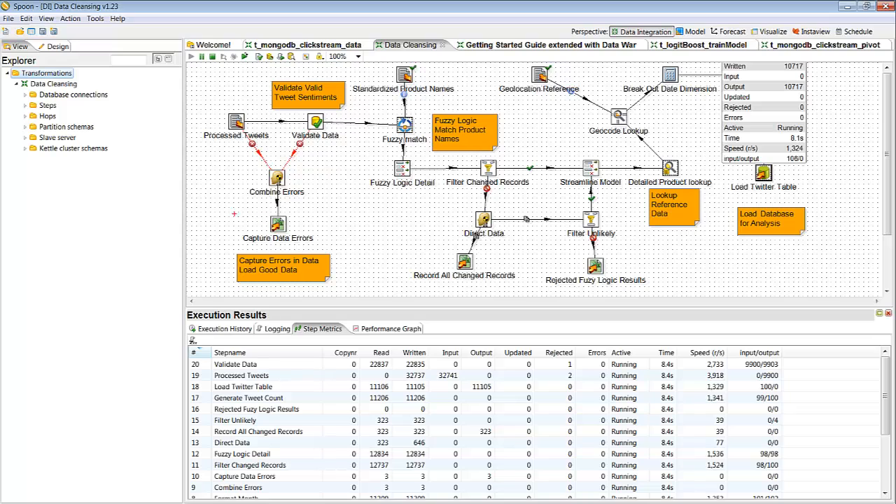
{"action": "left_click", "coordinate": [278, 224]}
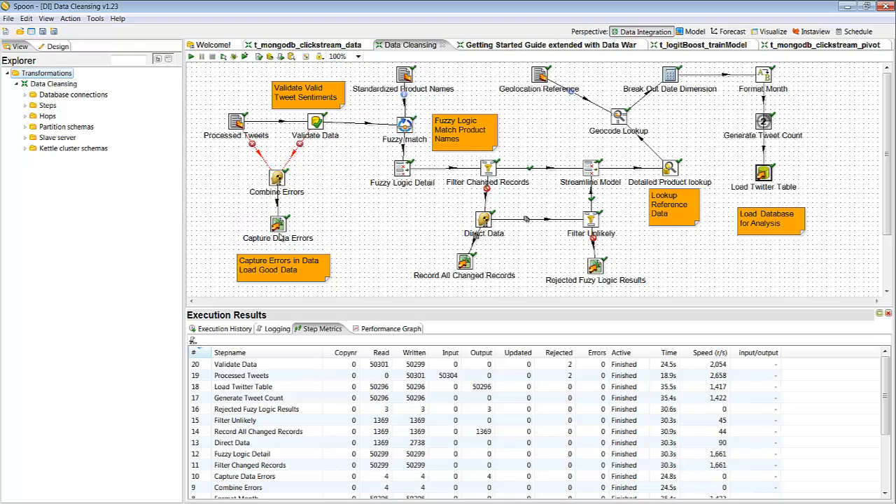
{"action": "mouse_move", "coordinate": [449, 258]}
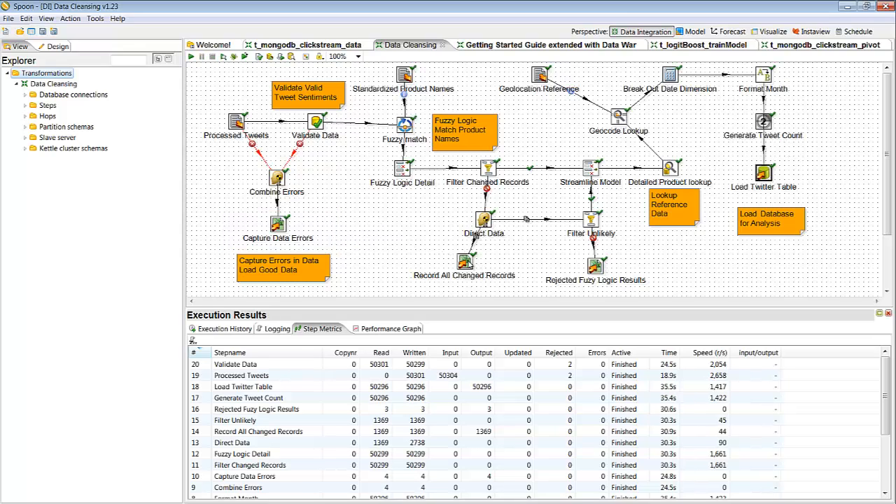
{"action": "mouse_move", "coordinate": [383, 272]}
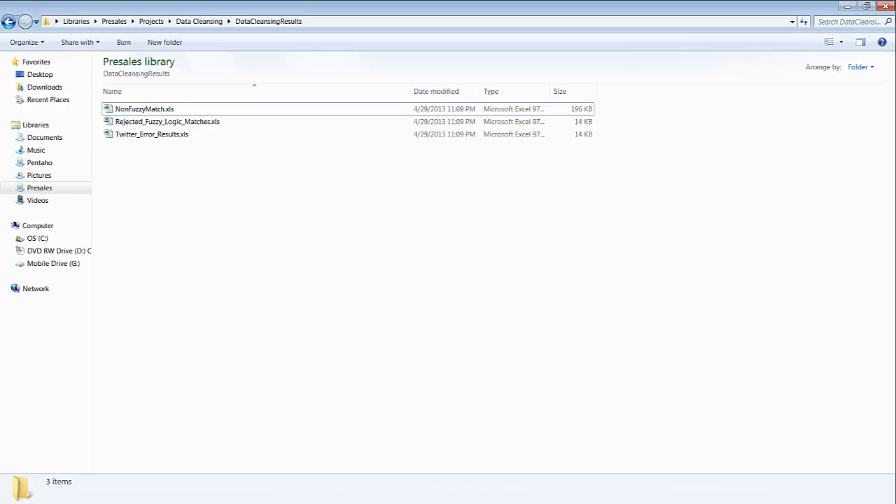
{"action": "mouse_move", "coordinate": [152, 134]}
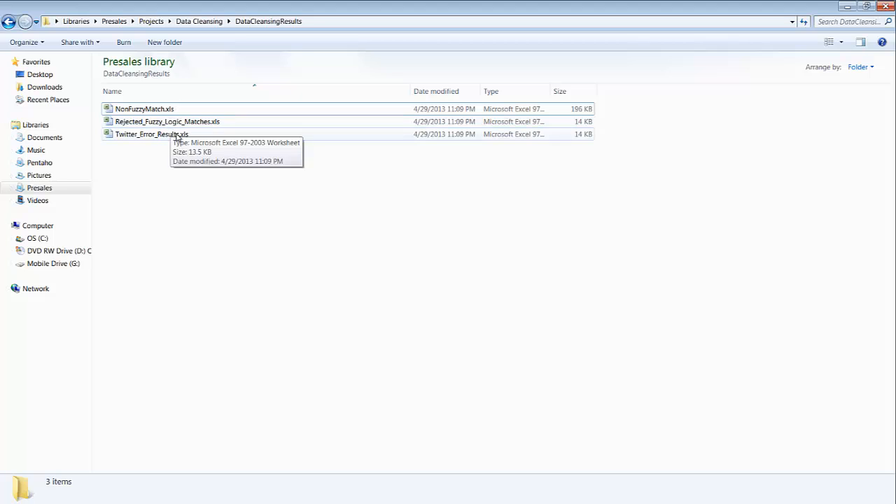
Open Twitter_Error_Results.xls in Excel from the DataCleansingResults folder
{"action": "double_click", "coordinate": [152, 134]}
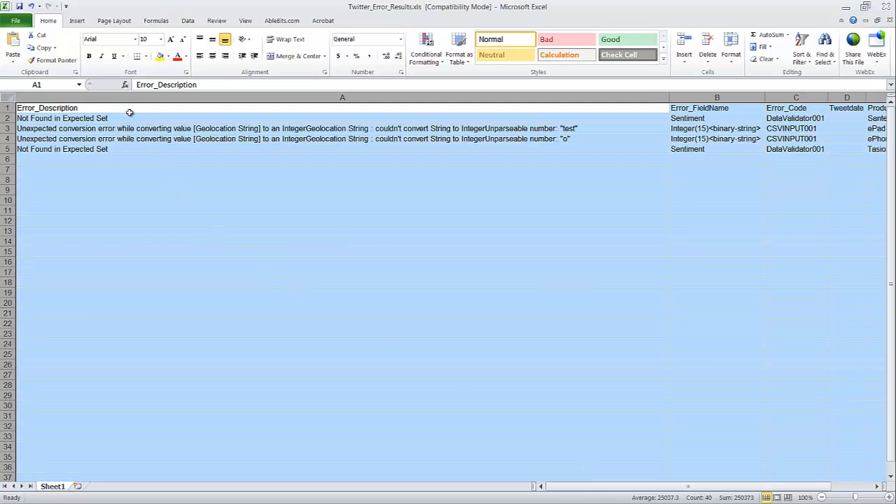
Inspect the first error's description, field name, code, product and row number
{"action": "left_click", "coordinate": [62, 118]}
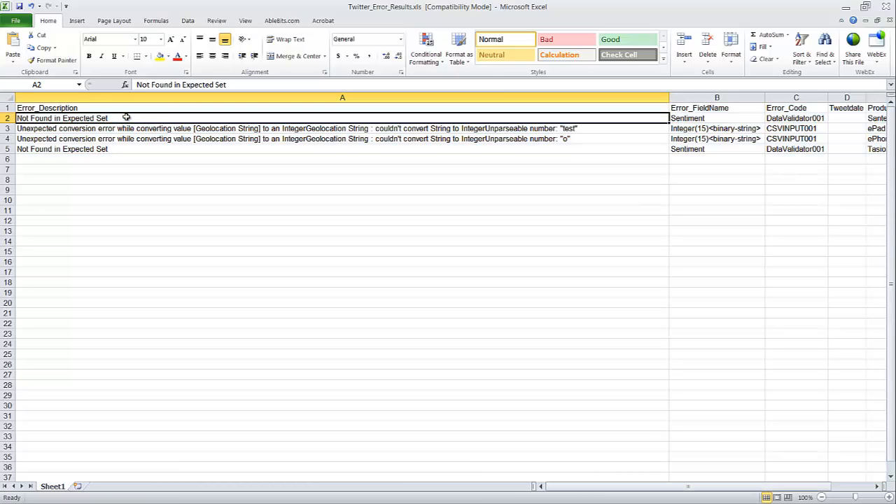
{"action": "left_click", "coordinate": [717, 117]}
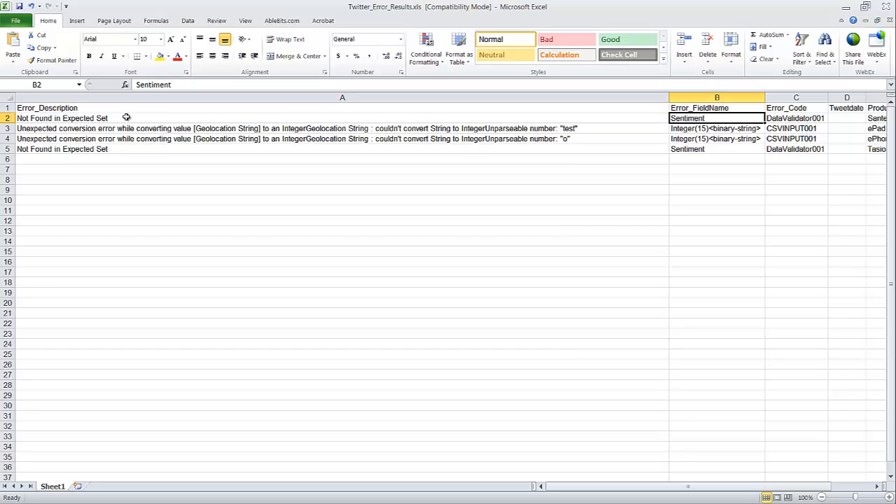
{"action": "left_click", "coordinate": [796, 118]}
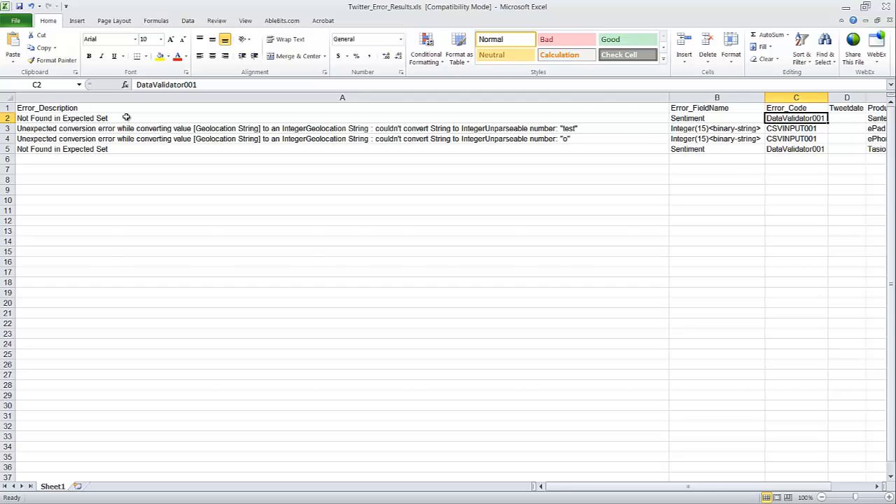
{"action": "scroll", "scroll_direction": "right", "scroll_amount": 3}
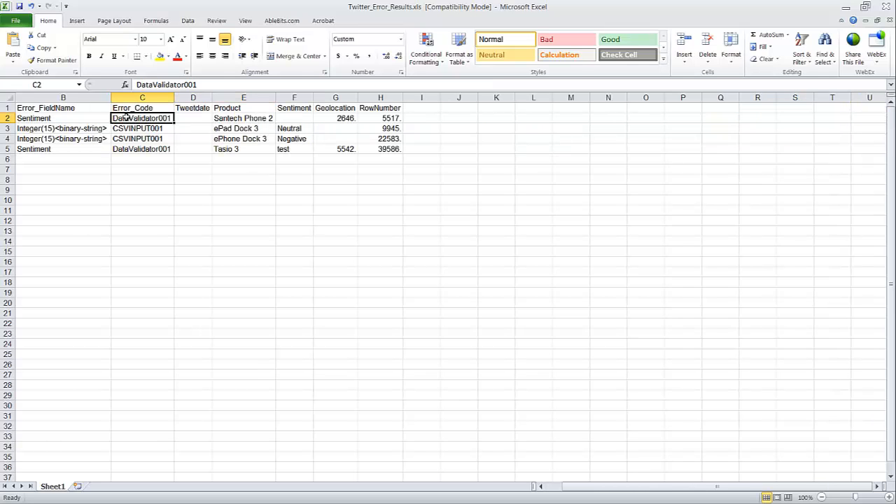
{"action": "left_click", "coordinate": [368, 38]}
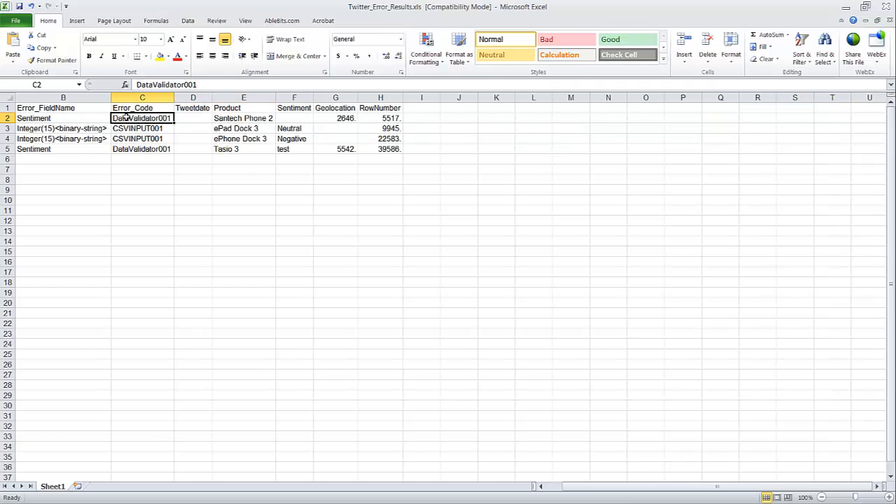
{"action": "left_click", "coordinate": [243, 118]}
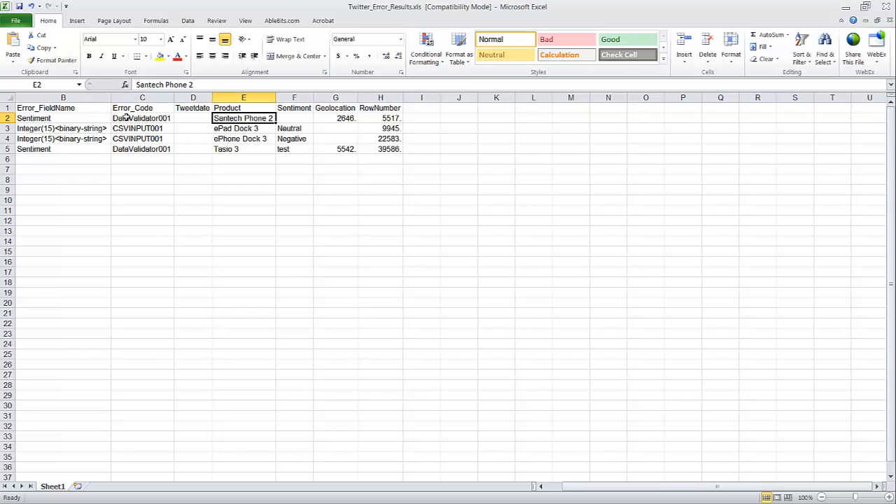
{"action": "left_click", "coordinate": [381, 117]}
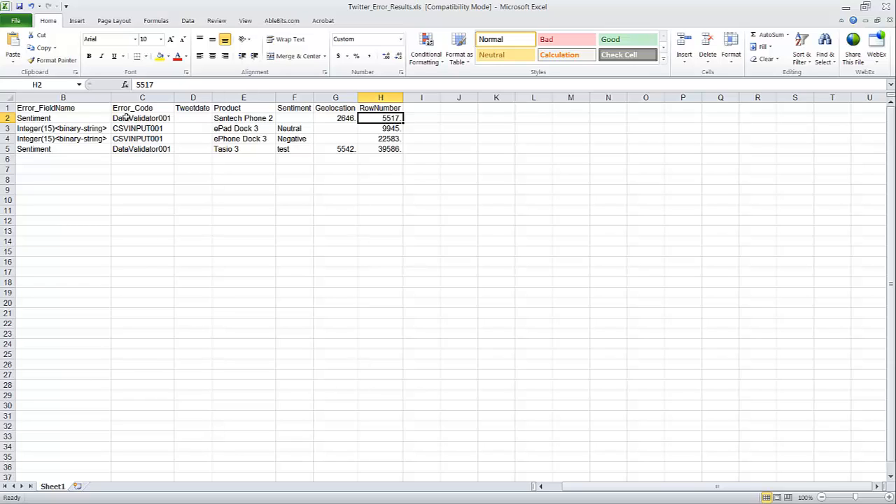
Check the second error's row number, conversion message and product, then close without saving
{"action": "left_click", "coordinate": [380, 128]}
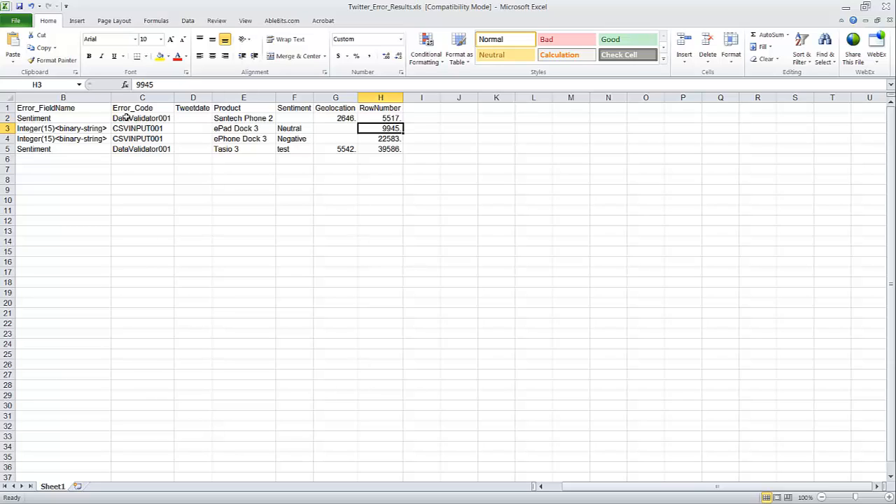
{"action": "left_click", "coordinate": [63, 128]}
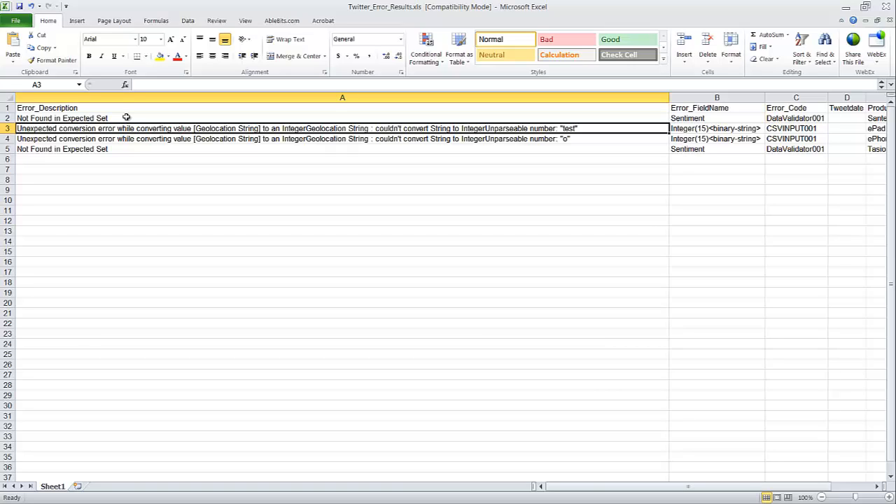
{"action": "left_click", "coordinate": [795, 128]}
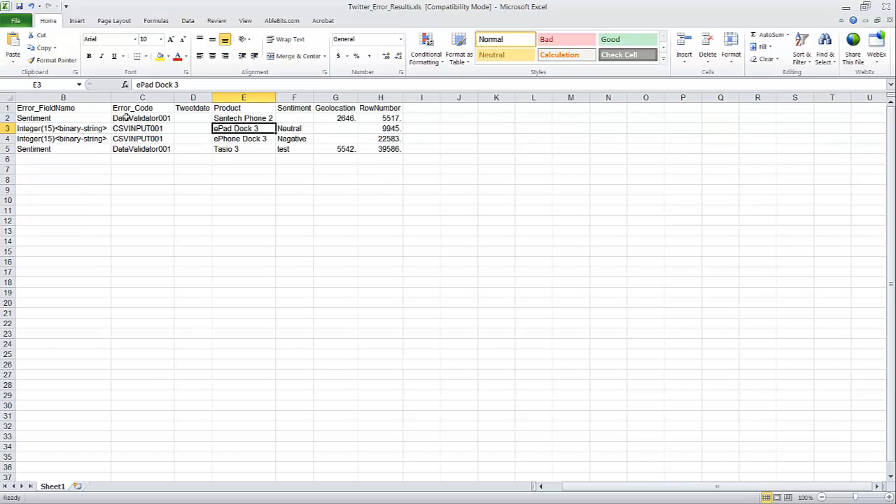
{"action": "left_click", "coordinate": [380, 128]}
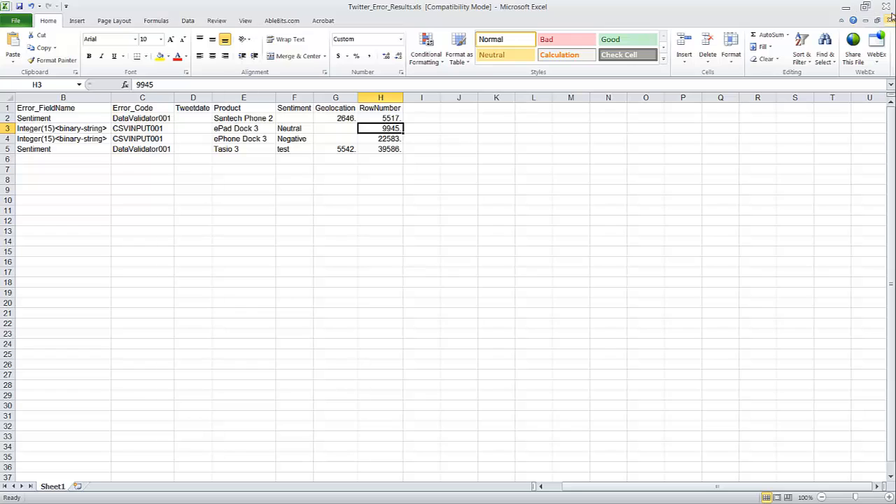
{"action": "left_click", "coordinate": [890, 6]}
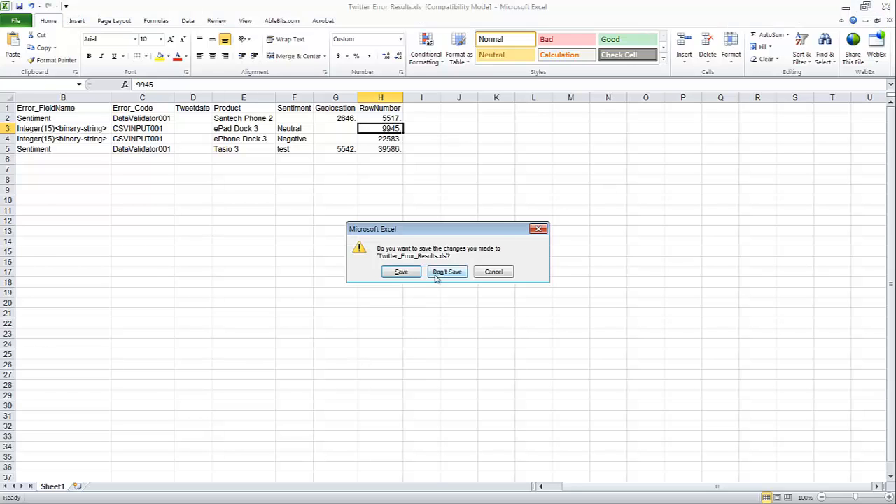
{"action": "left_click", "coordinate": [447, 272]}
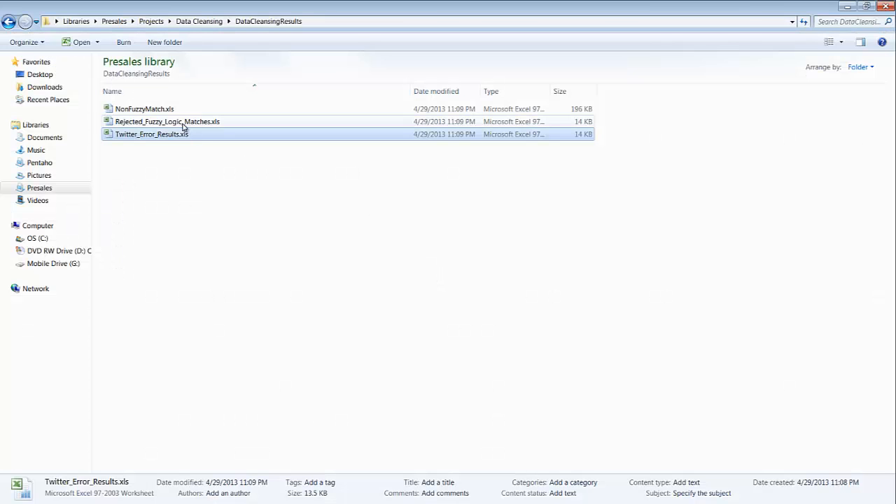
{"action": "left_click", "coordinate": [144, 109]}
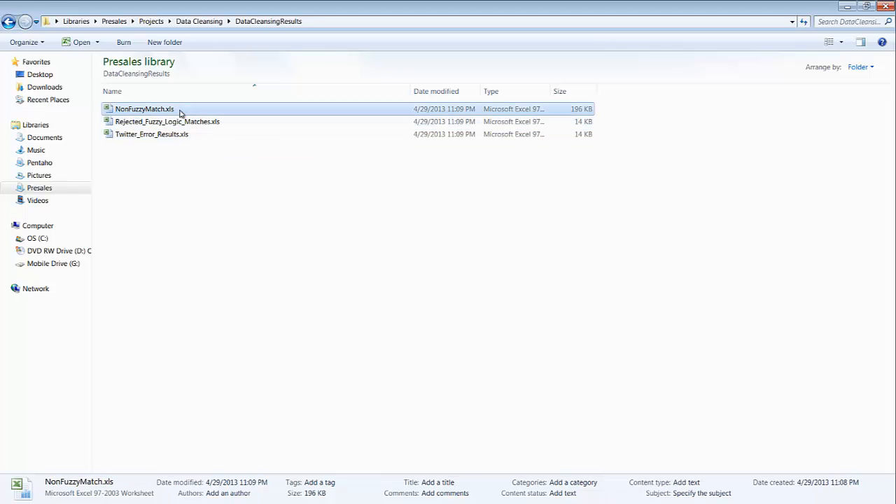
Review the Match_Ranking scores in NonFuzzyMatch.xls and close it without saving
{"action": "double_click", "coordinate": [144, 109]}
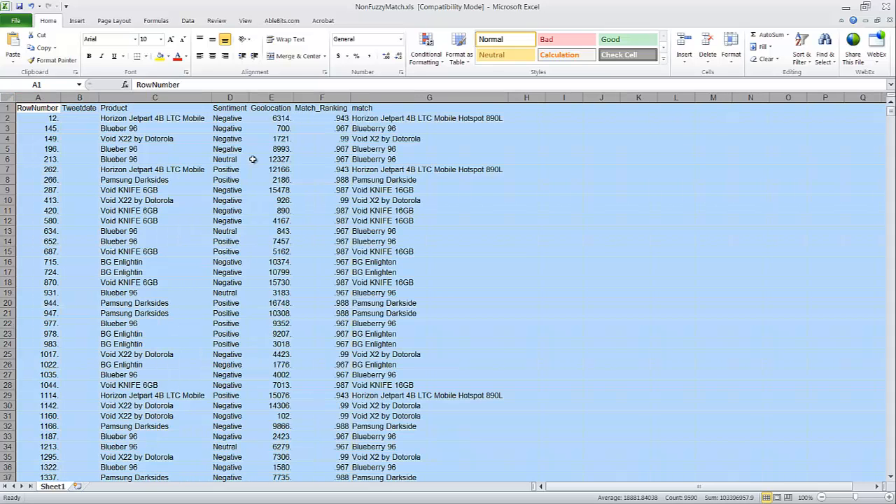
{"action": "left_click_drag", "start_coordinate": [322, 128], "coordinate": [321, 241]}
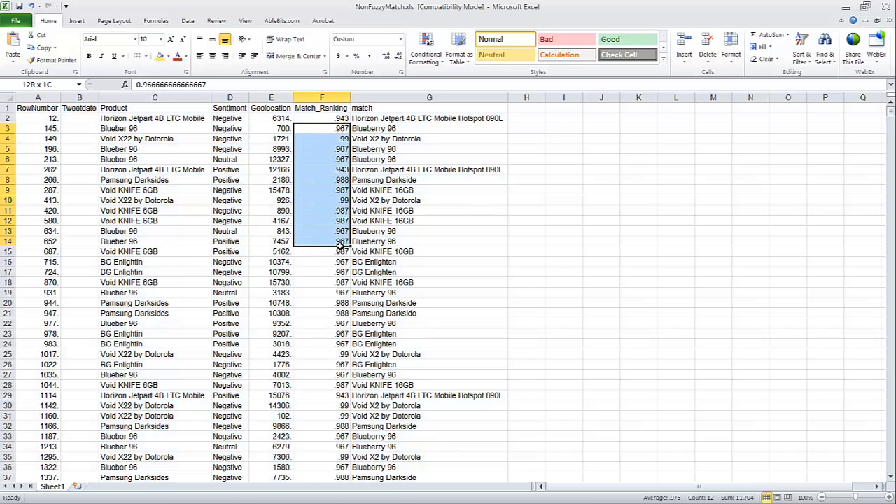
{"action": "scroll", "scroll_direction": "down", "scroll_amount": 3}
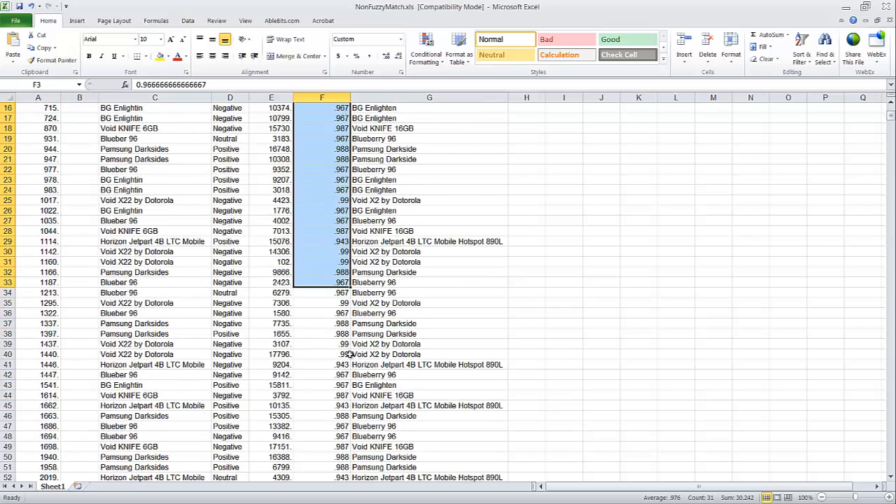
{"action": "left_click", "coordinate": [321, 262]}
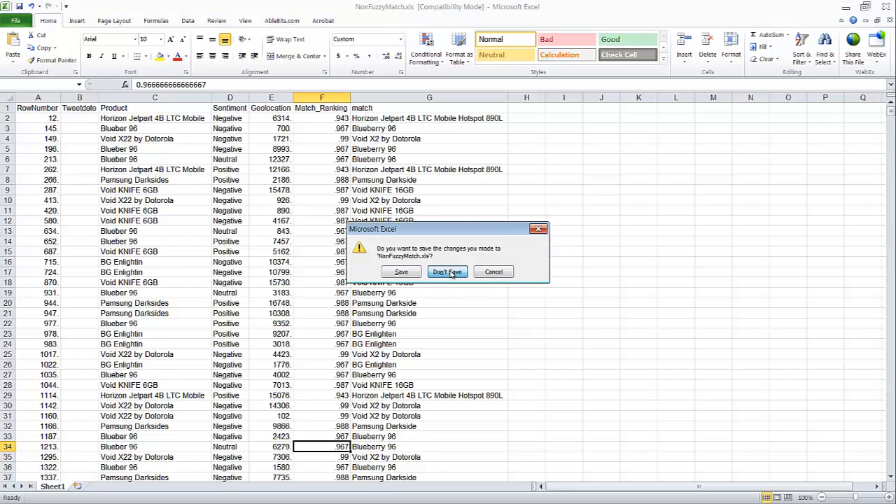
{"action": "left_click", "coordinate": [446, 272]}
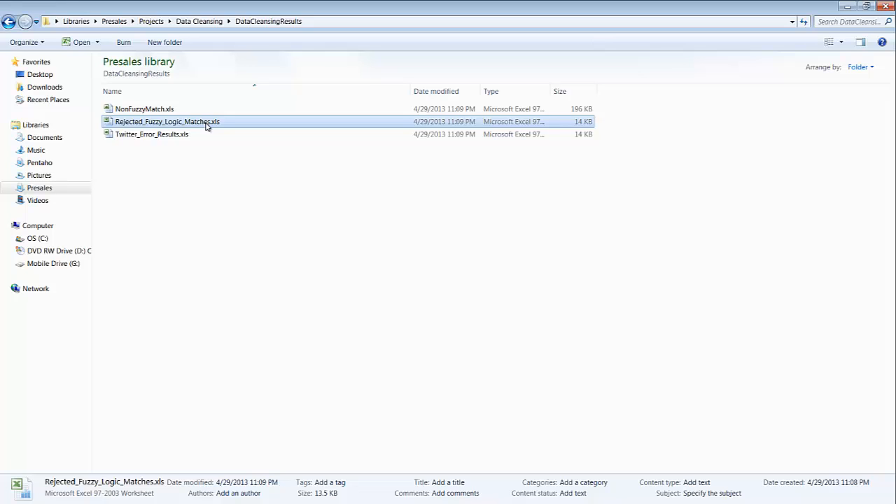
{"action": "double_click", "coordinate": [167, 122]}
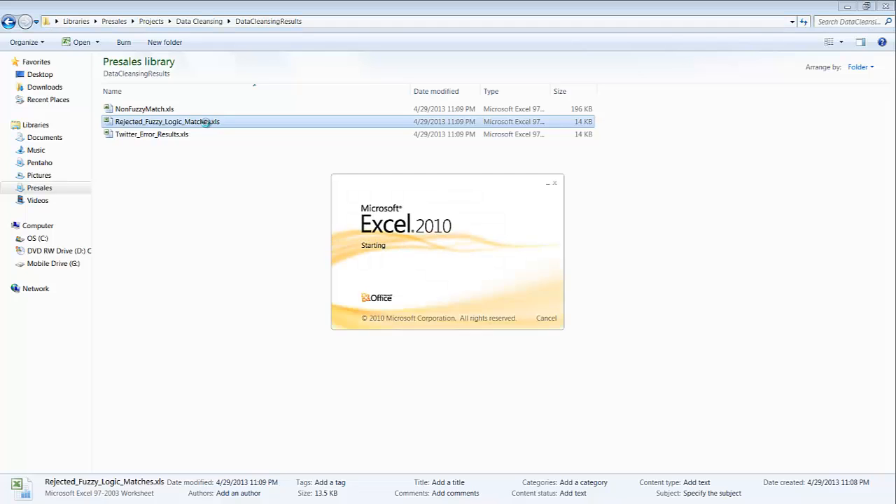
{"action": "double_click", "coordinate": [168, 121]}
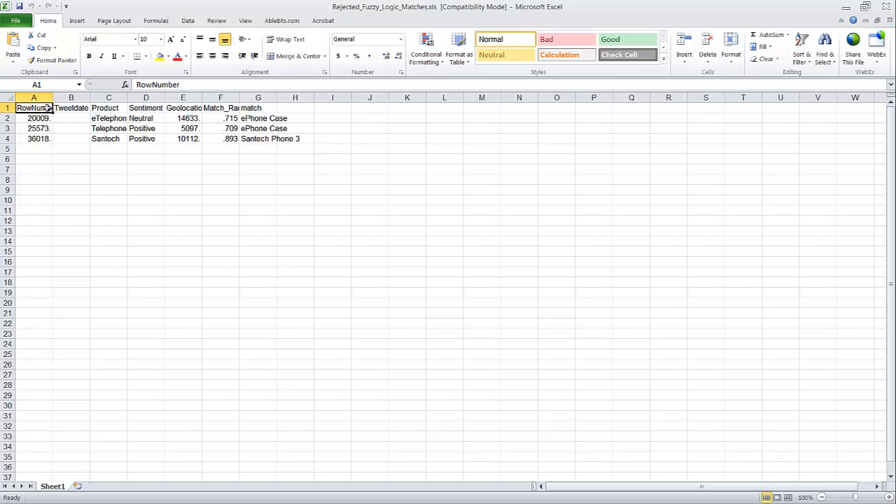
{"action": "left_click", "coordinate": [7, 98]}
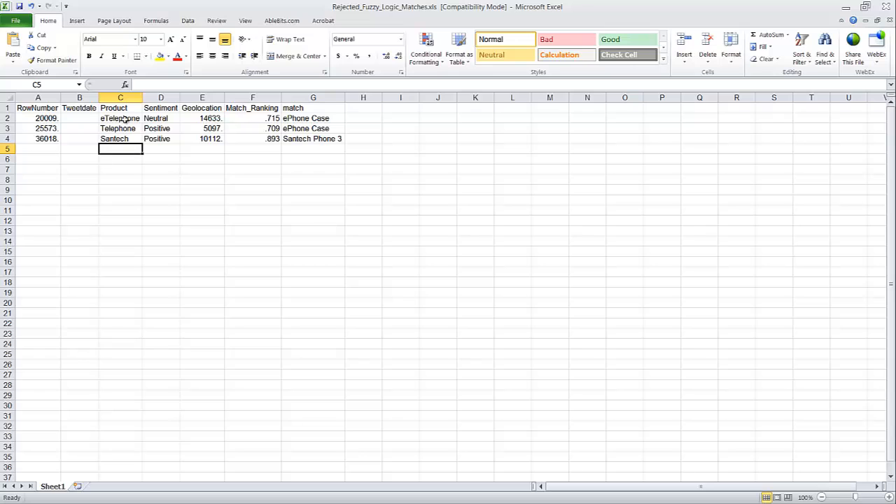
{"action": "left_click_drag", "start_coordinate": [142, 97], "coordinate": [145, 97]}
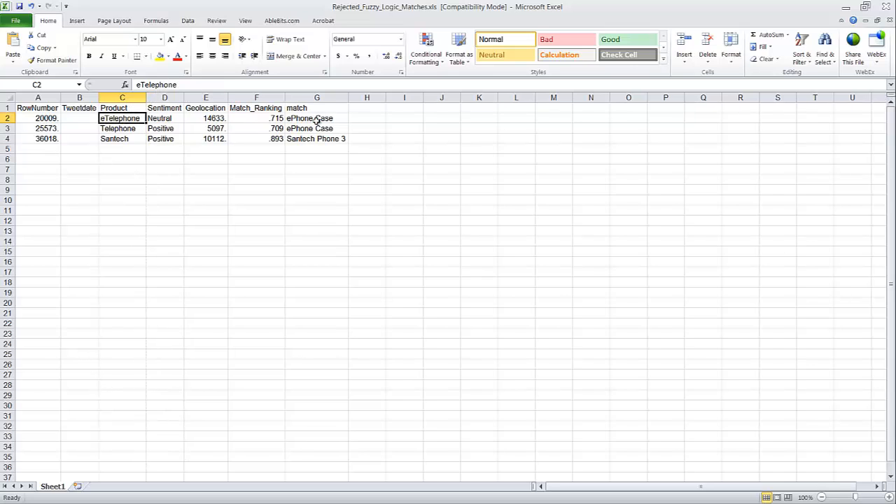
{"action": "left_click", "coordinate": [316, 117]}
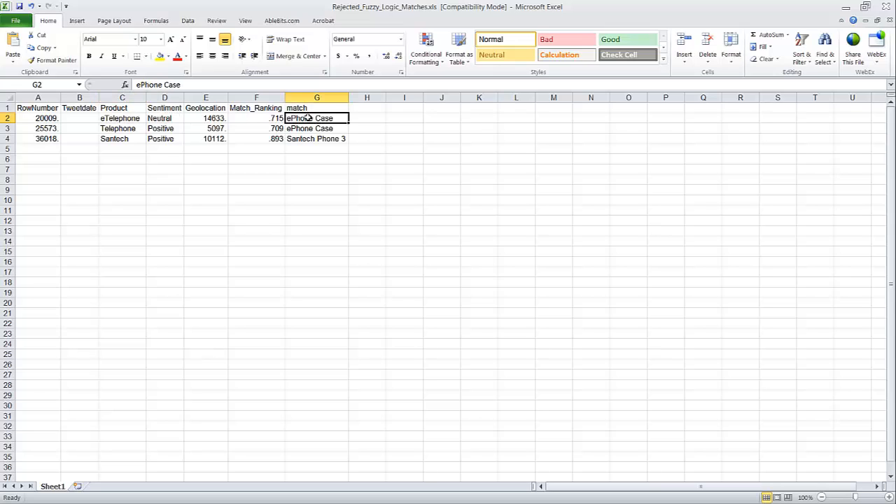
{"action": "left_click", "coordinate": [122, 128]}
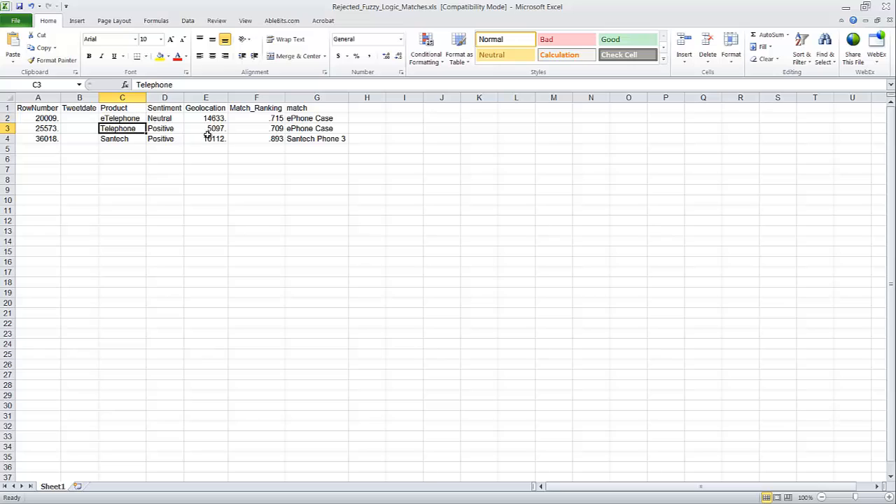
{"action": "left_click", "coordinate": [317, 128]}
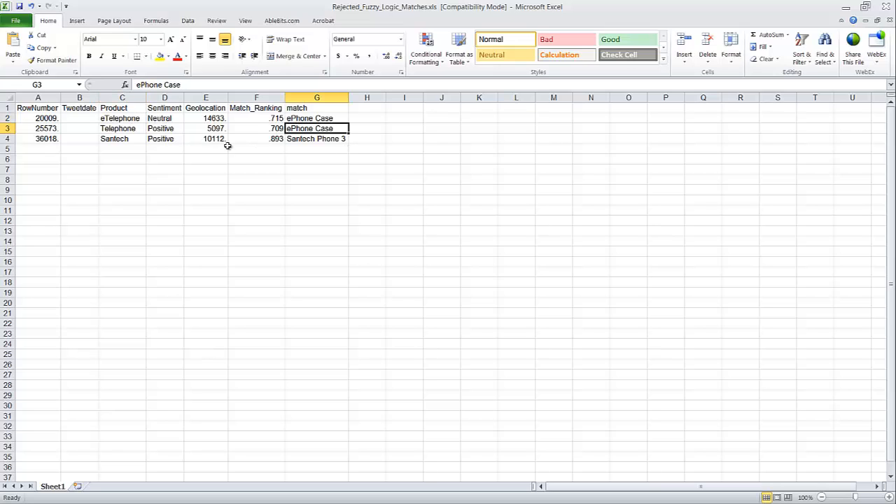
{"action": "left_click", "coordinate": [122, 139]}
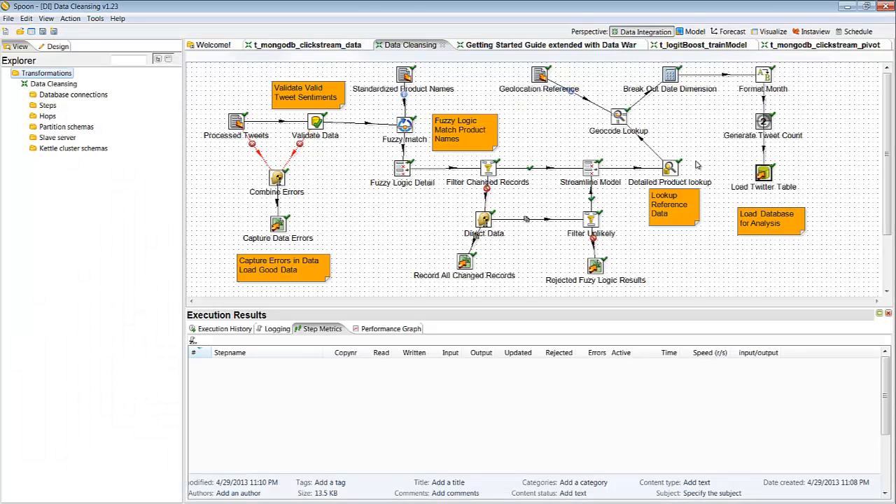
Start a Visualize report with ProductLine as rows, listing seven product lines
{"action": "right_click", "coordinate": [763, 171]}
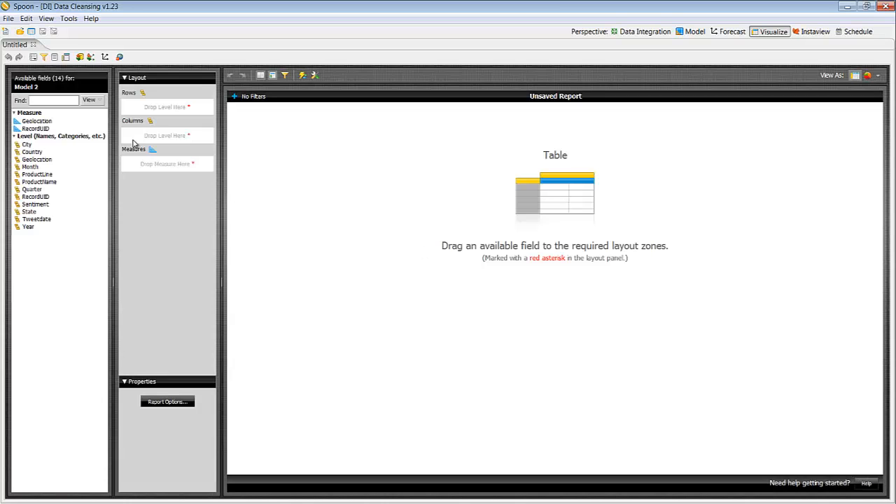
{"action": "mouse_move", "coordinate": [35, 204]}
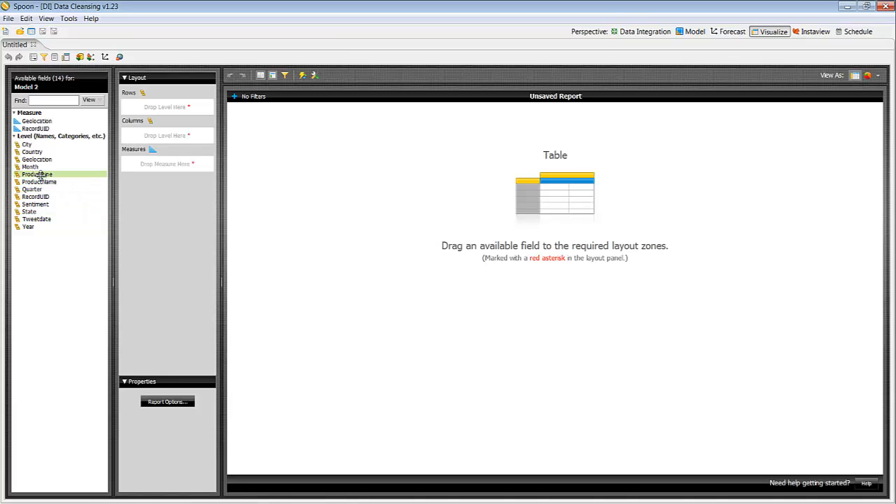
{"action": "left_click_drag", "start_coordinate": [37, 174], "coordinate": [166, 106]}
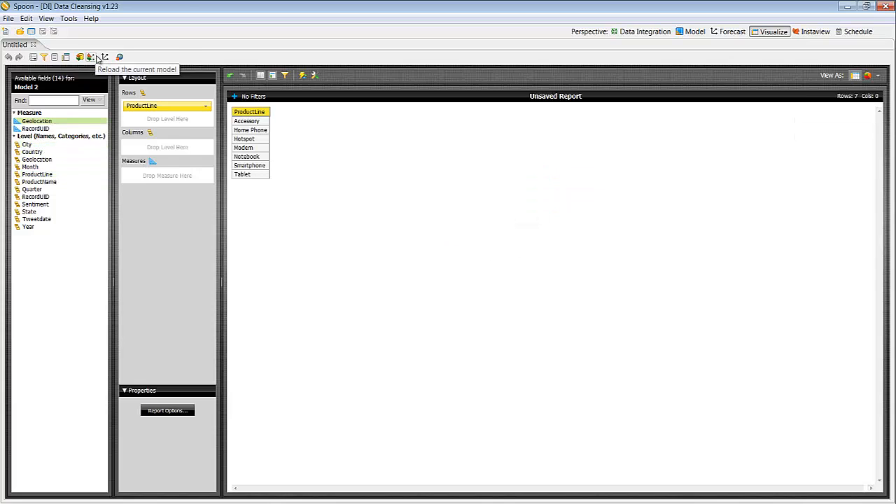
{"action": "mouse_move", "coordinate": [105, 56]}
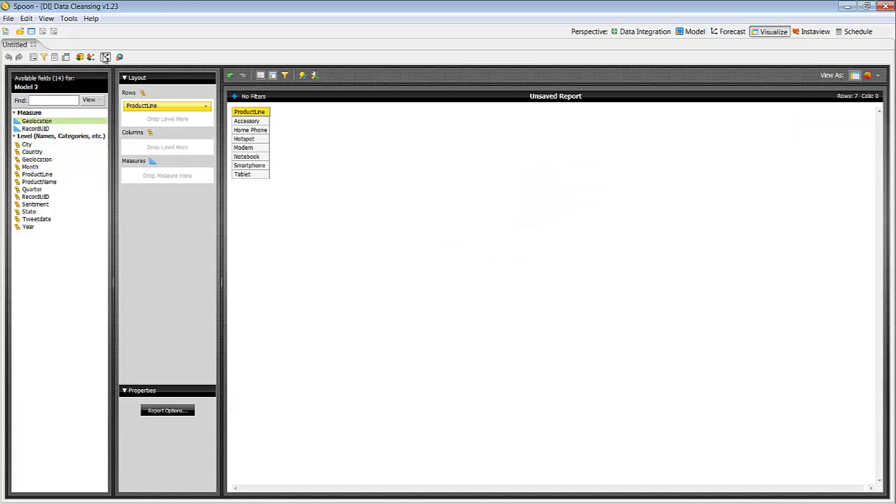
Rename measure RecordUID to '# of Tweets' with COUNT_DISTINCT aggregation, then return to Visualize
{"action": "left_click", "coordinate": [695, 32]}
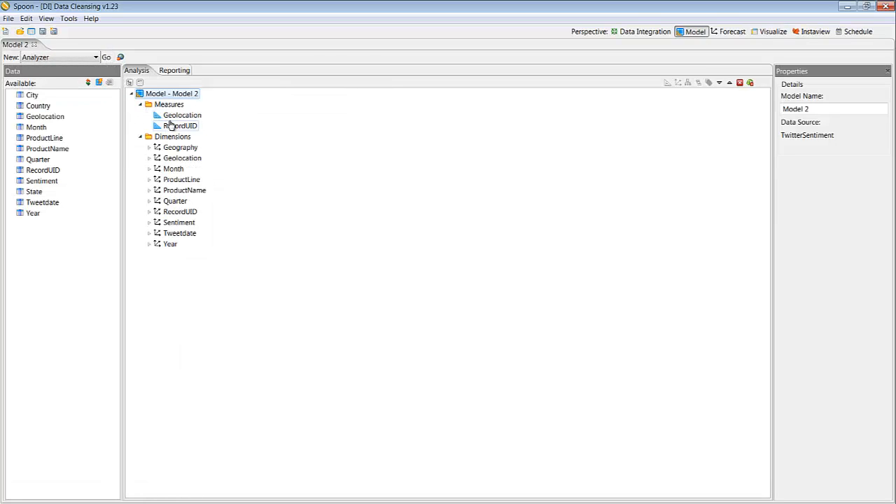
{"action": "left_click", "coordinate": [180, 125]}
{"action": "type", "text": "# of Tweets"}
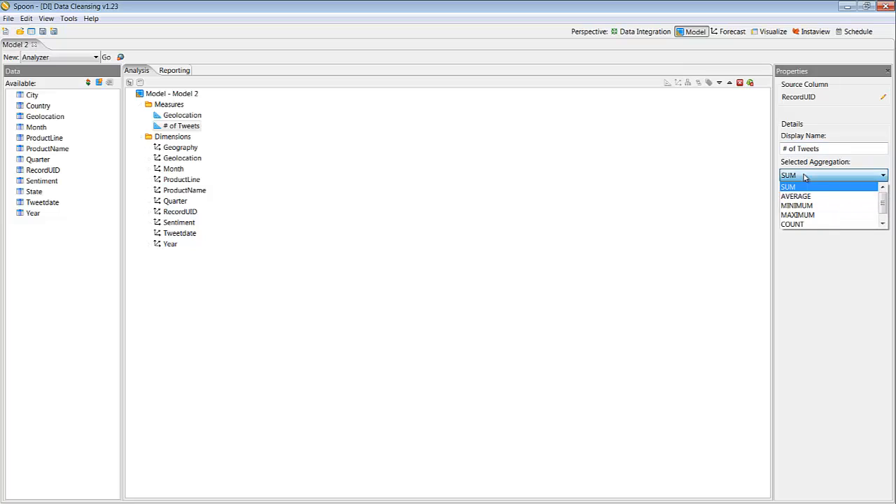
{"action": "mouse_move", "coordinate": [797, 196]}
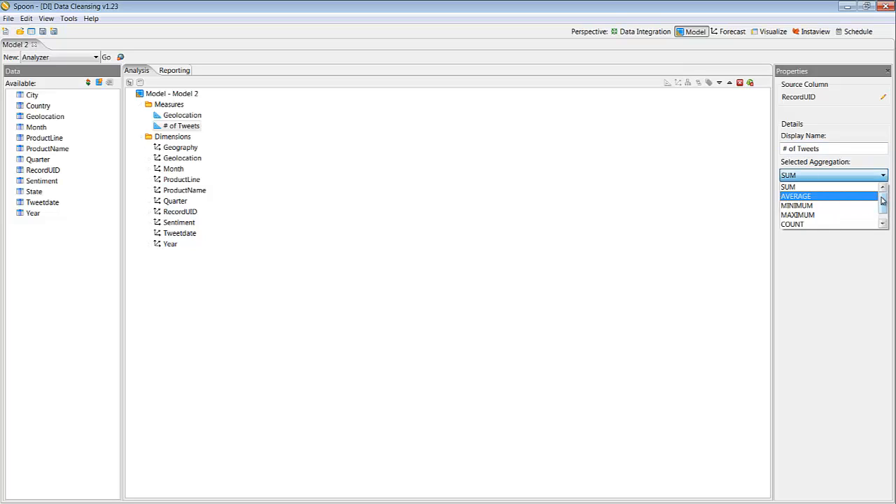
{"action": "mouse_move", "coordinate": [882, 200]}
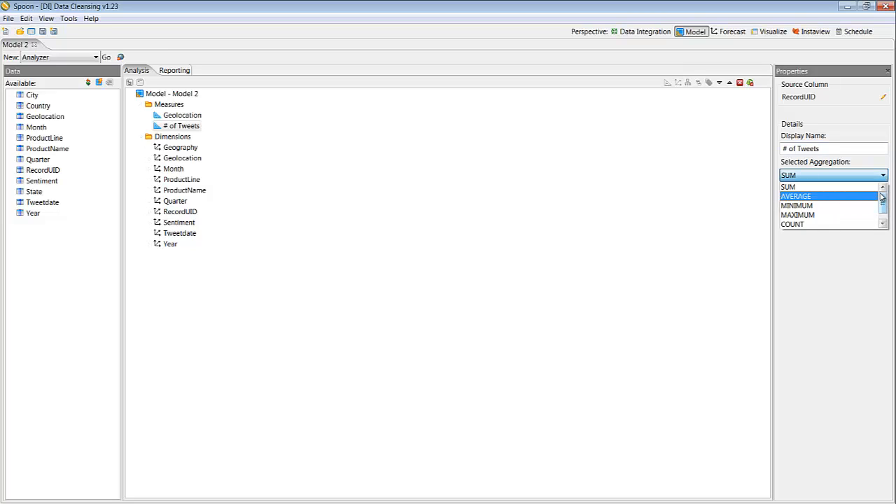
{"action": "left_click", "coordinate": [809, 175]}
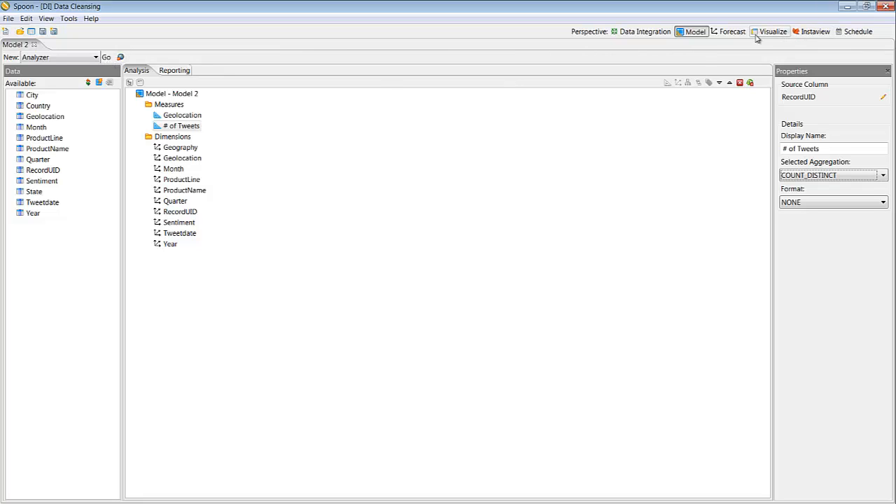
{"action": "left_click", "coordinate": [773, 31]}
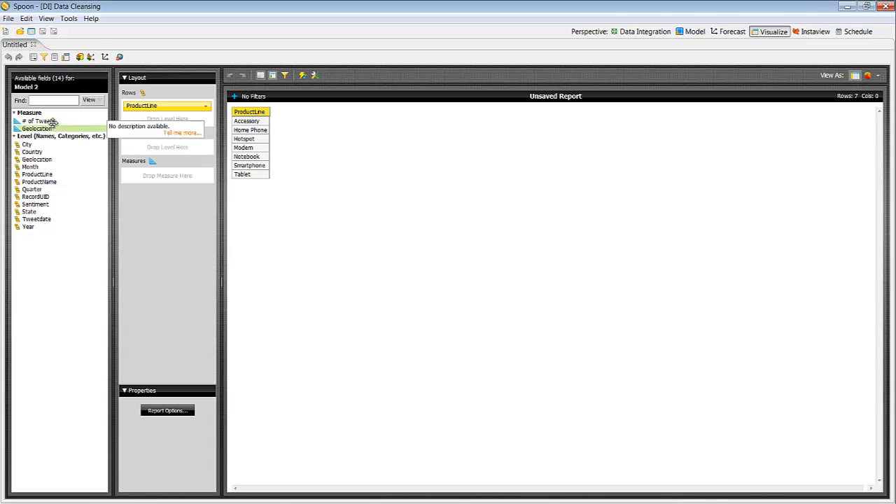
Count # of Tweets by Sentiment columns, keep only Negative, and apply a Red-Yellow-Green colour scale
{"action": "left_click_drag", "start_coordinate": [39, 121], "coordinate": [167, 174]}
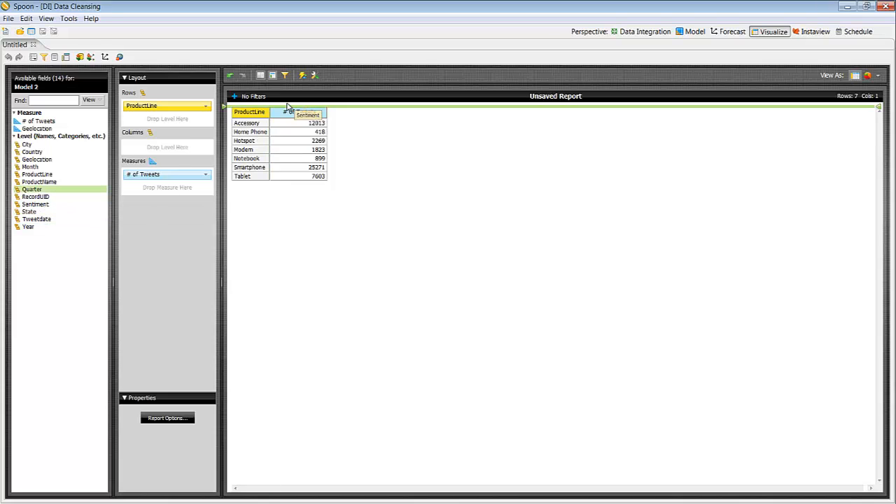
{"action": "left_click_drag", "start_coordinate": [35, 203], "coordinate": [168, 146]}
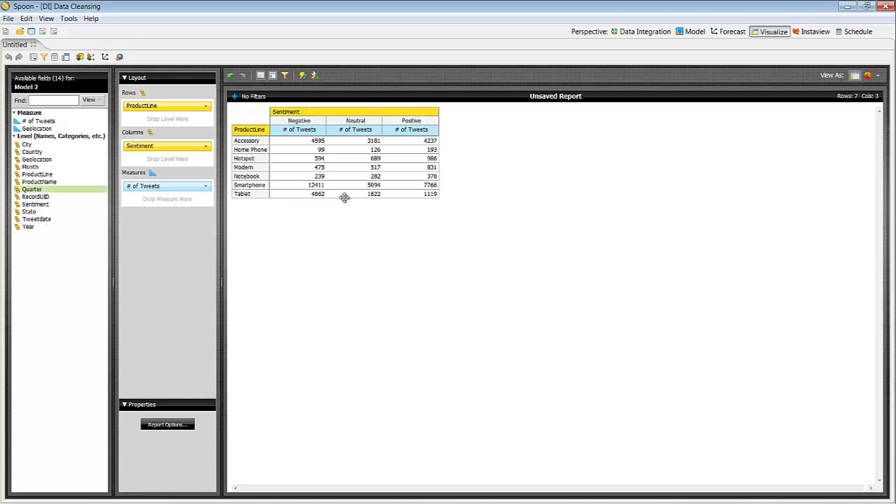
{"action": "right_click", "coordinate": [300, 130]}
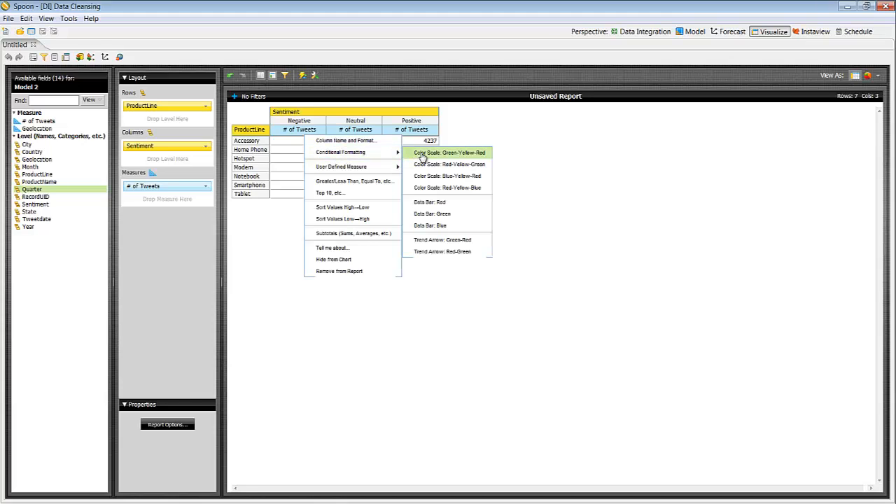
{"action": "left_click", "coordinate": [450, 153]}
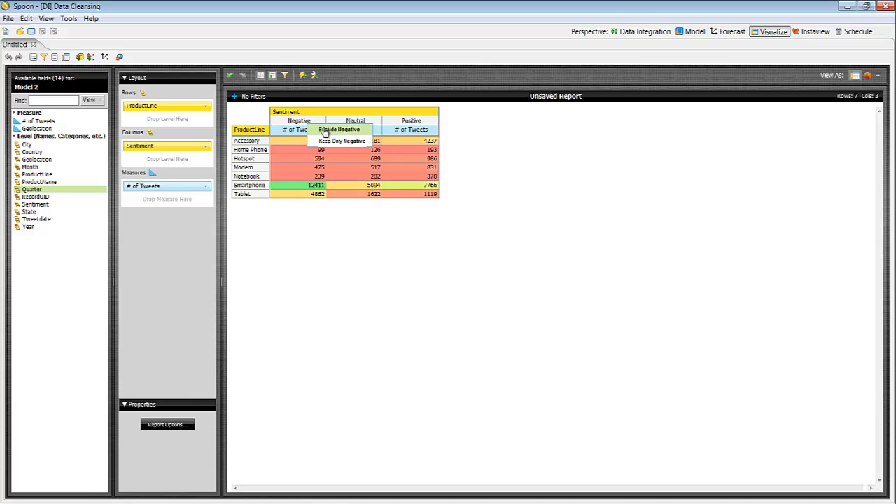
{"action": "left_click", "coordinate": [340, 129]}
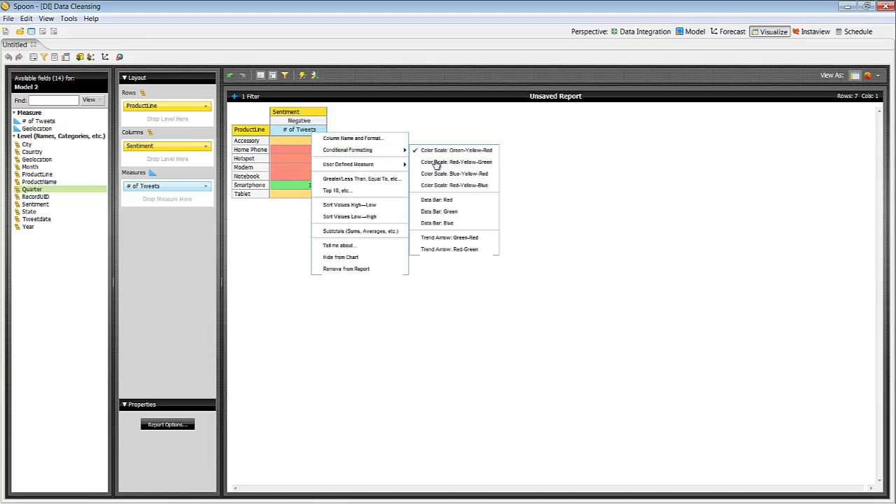
{"action": "left_click", "coordinate": [456, 150]}
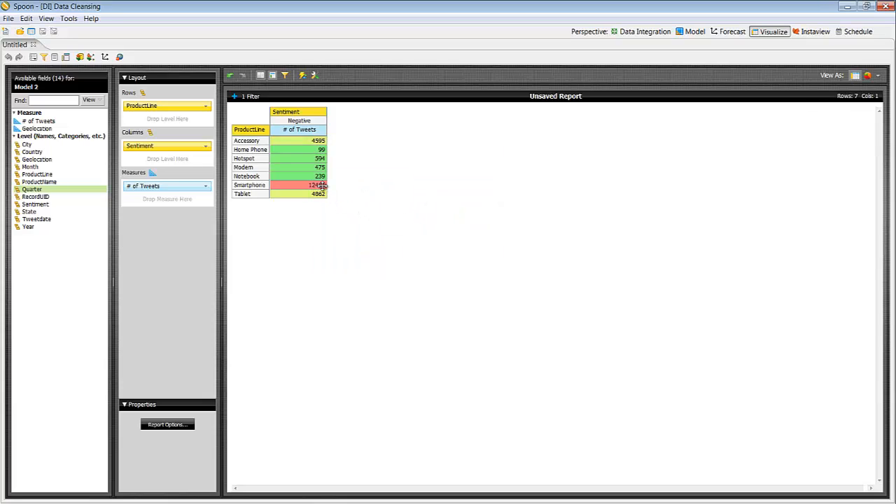
{"action": "mouse_move", "coordinate": [353, 217]}
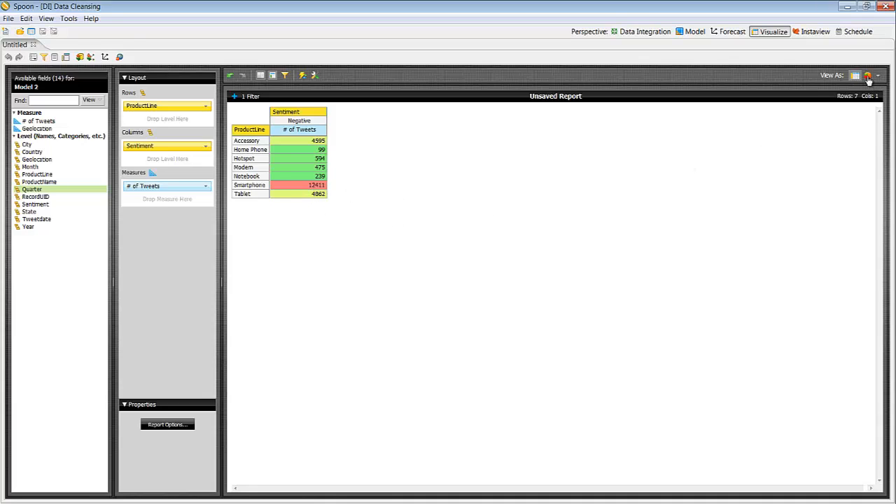
View negative tweet counts as a bar chart, then return to the Data Cleansing transformation
{"action": "left_click", "coordinate": [867, 75]}
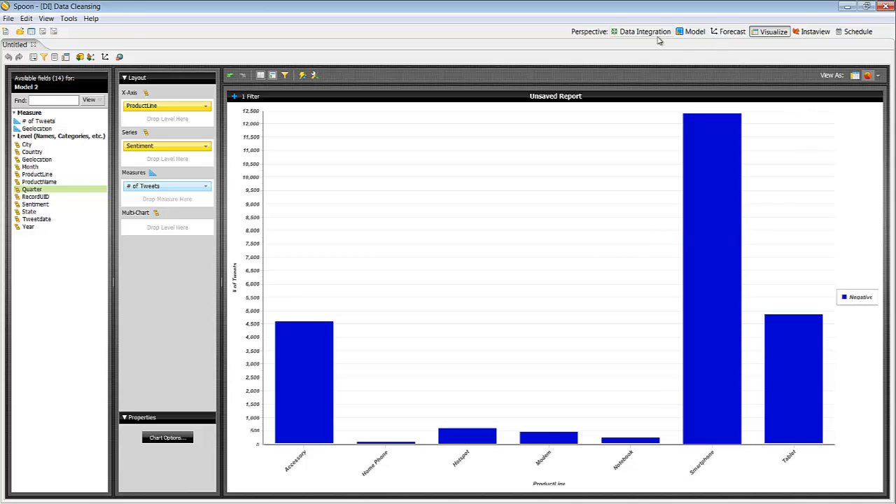
{"action": "left_click", "coordinate": [642, 32]}
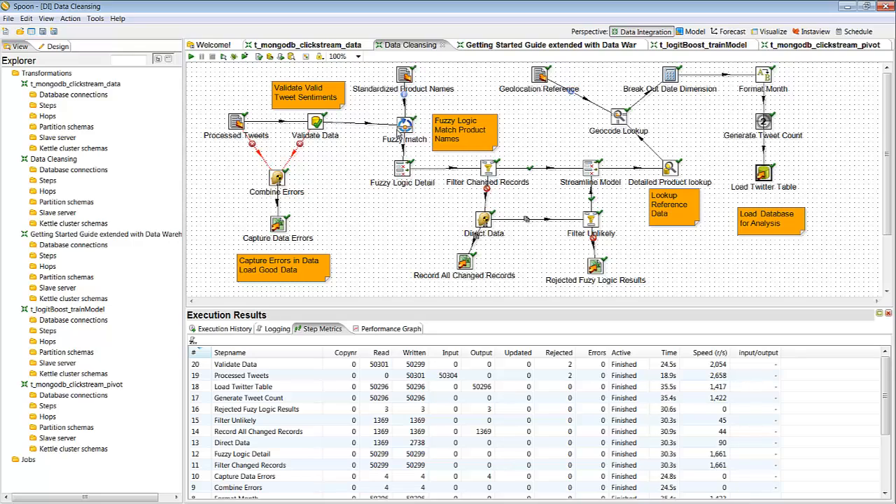
{"action": "mouse_move", "coordinate": [662, 226]}
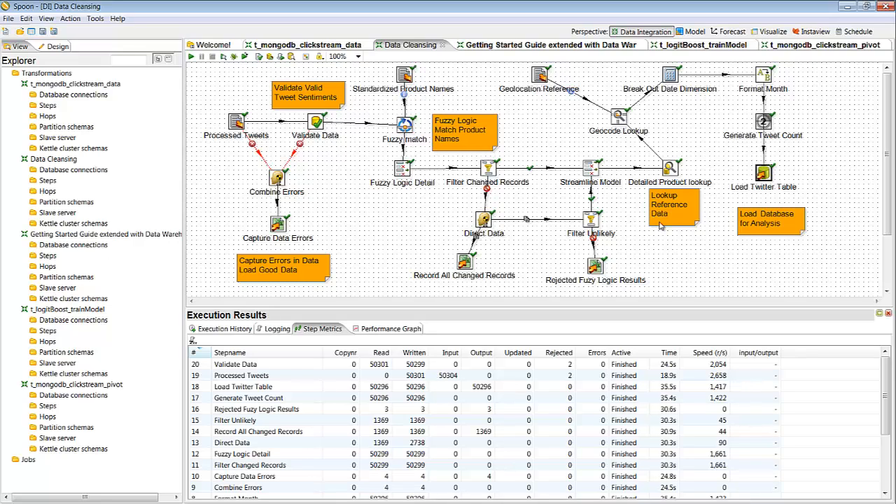